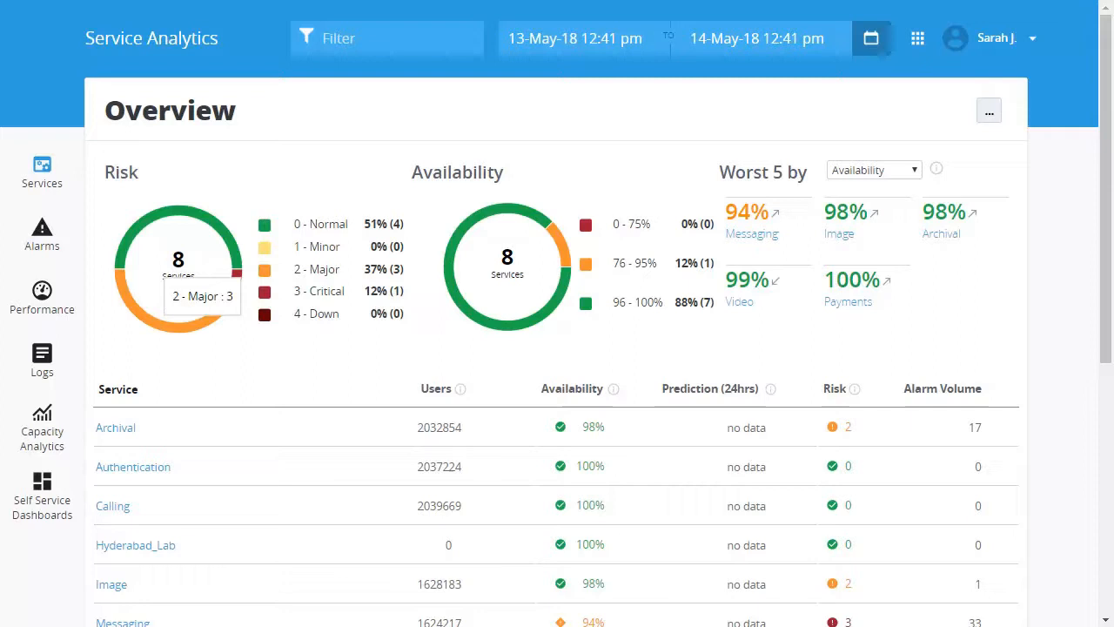
mouse_move(177, 317)
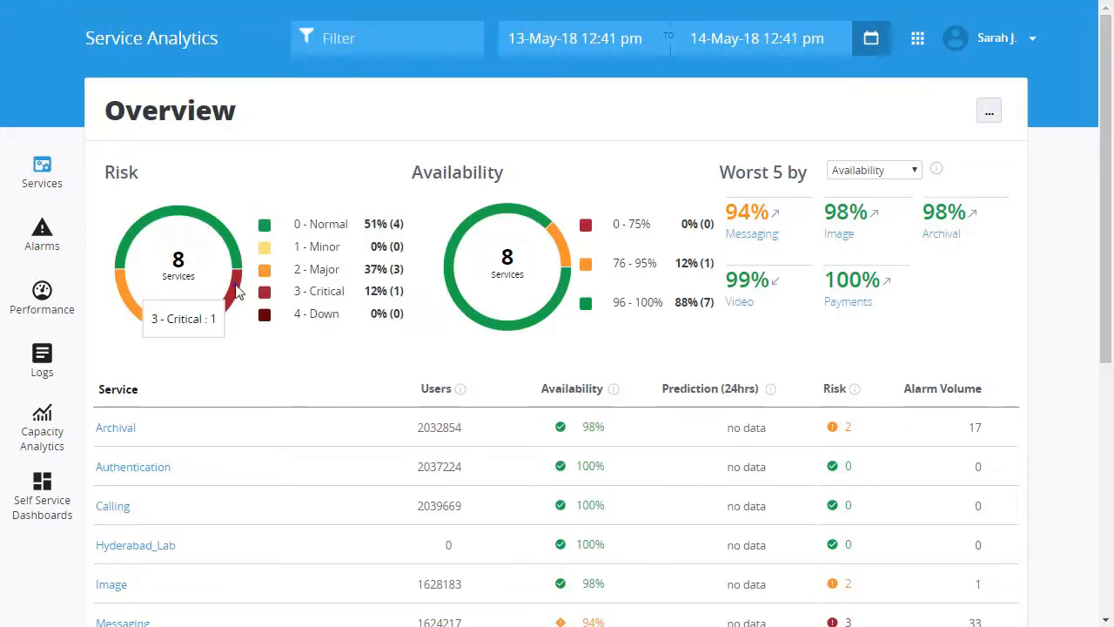
Filter the Overview to critical-risk services and rank worst services by Alarm Volume, then Availability
click(230, 292)
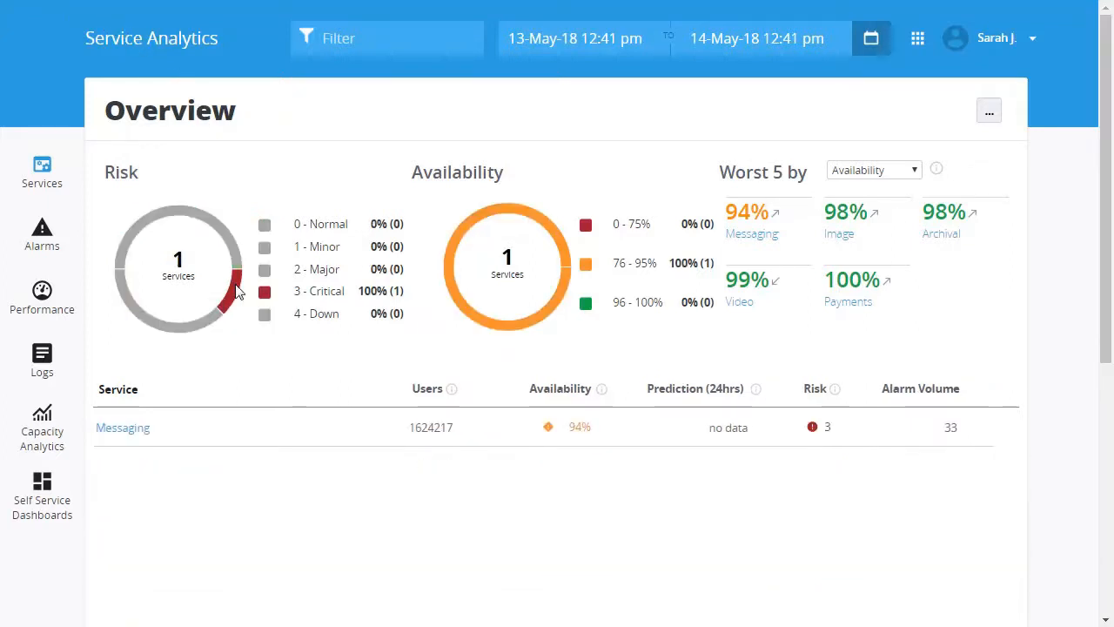
mouse_move(549, 282)
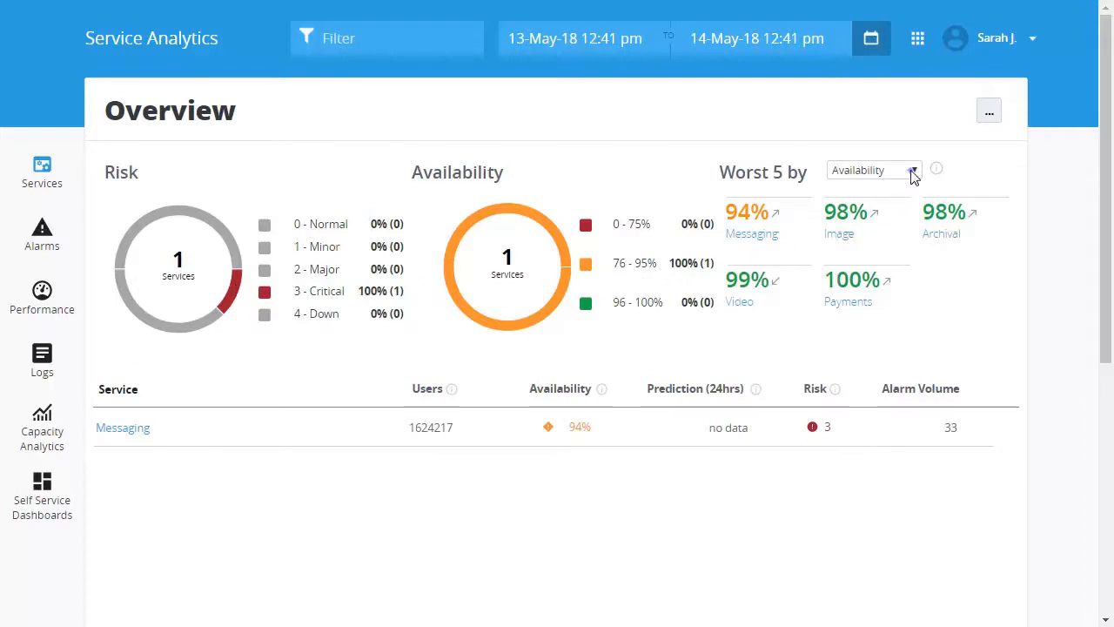
click(874, 170)
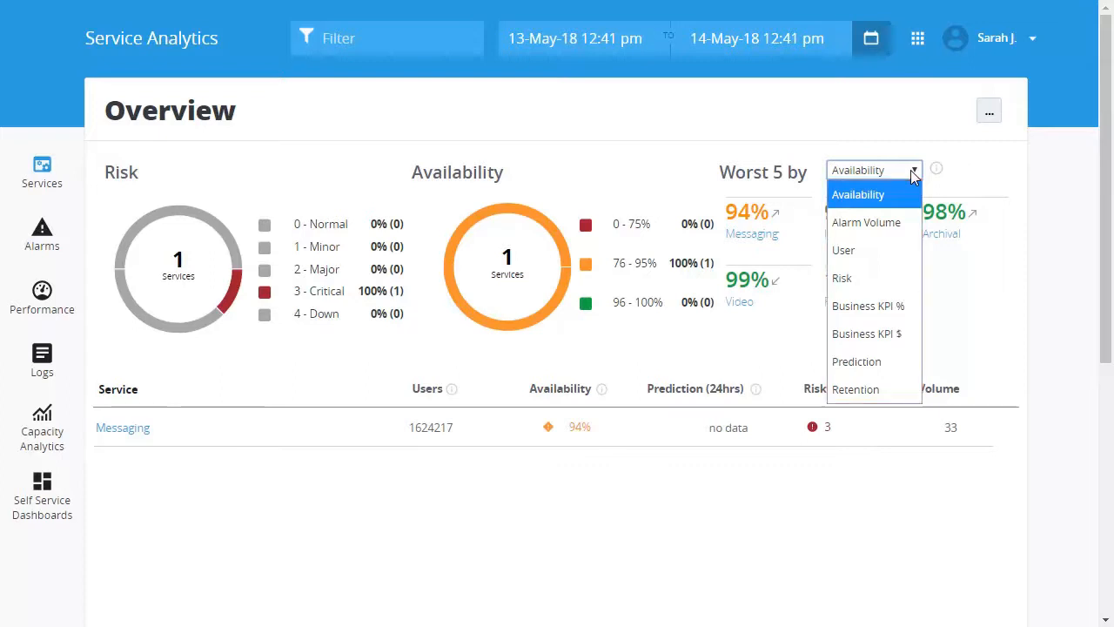
click(867, 223)
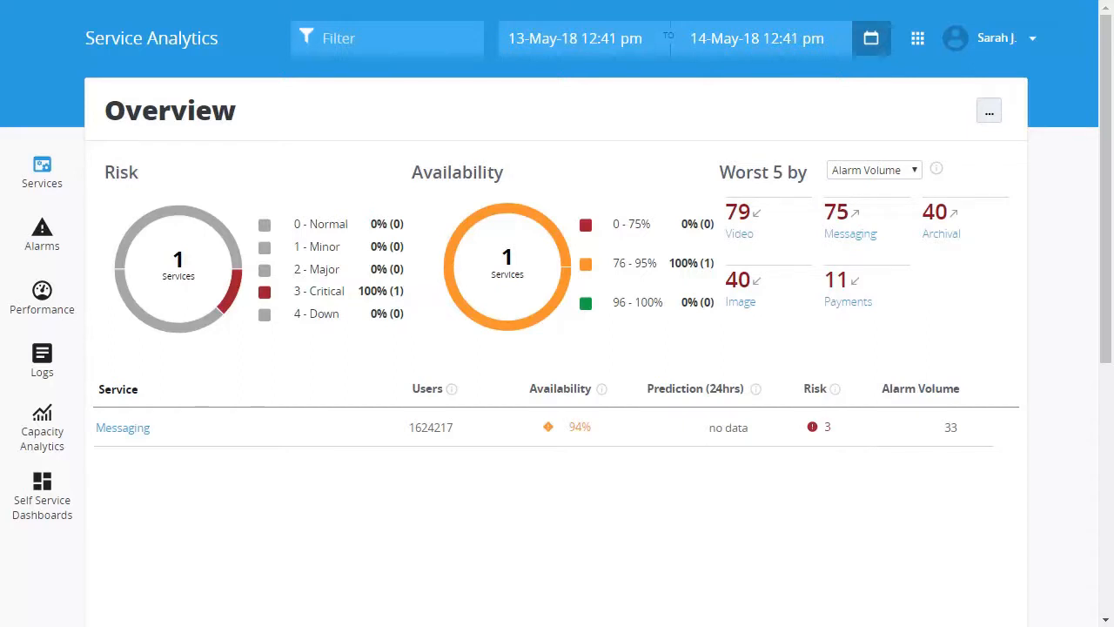
mouse_move(906, 216)
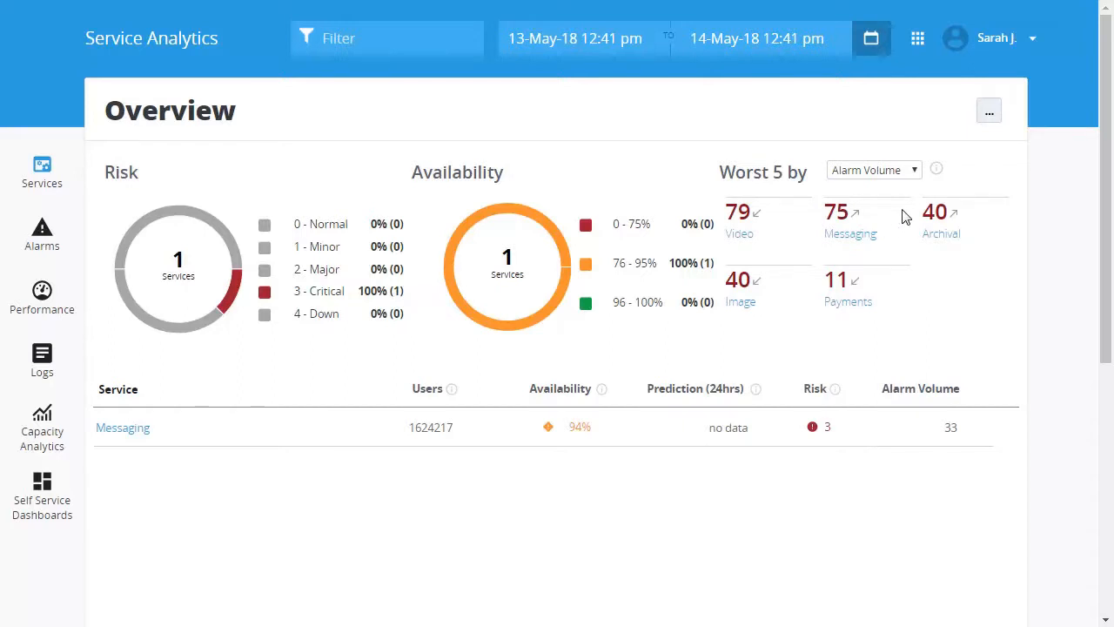
click(874, 171)
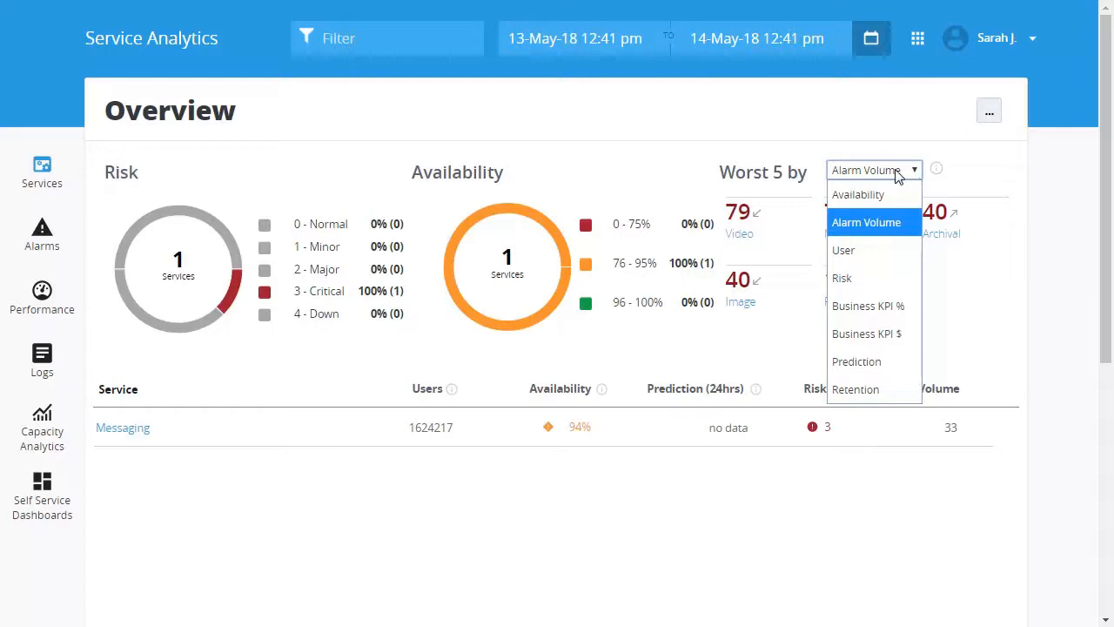
click(856, 195)
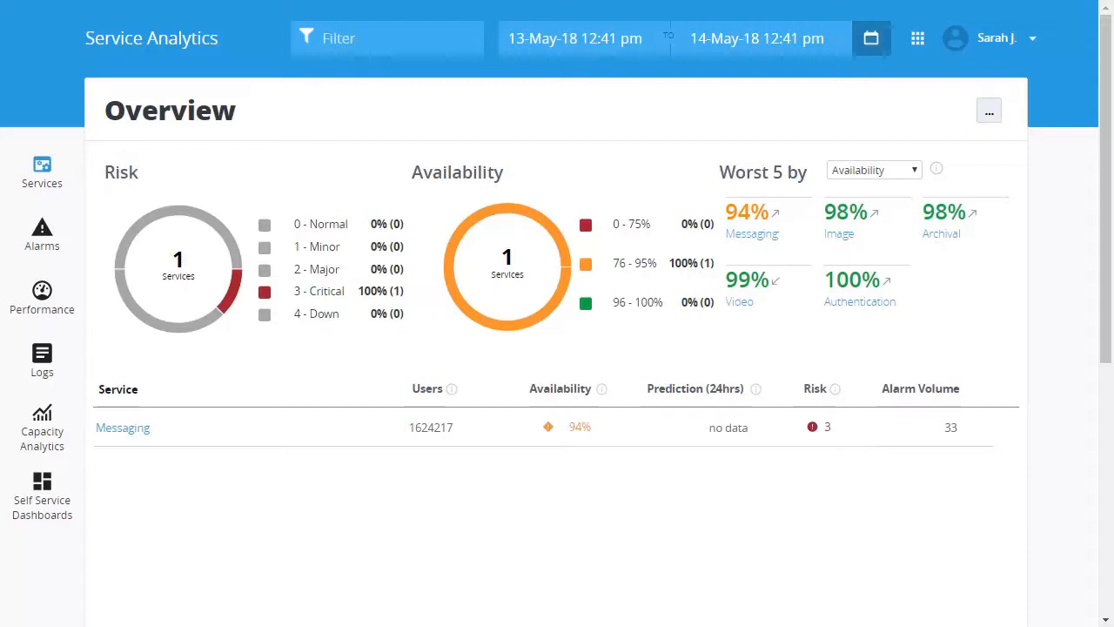
mouse_move(881, 202)
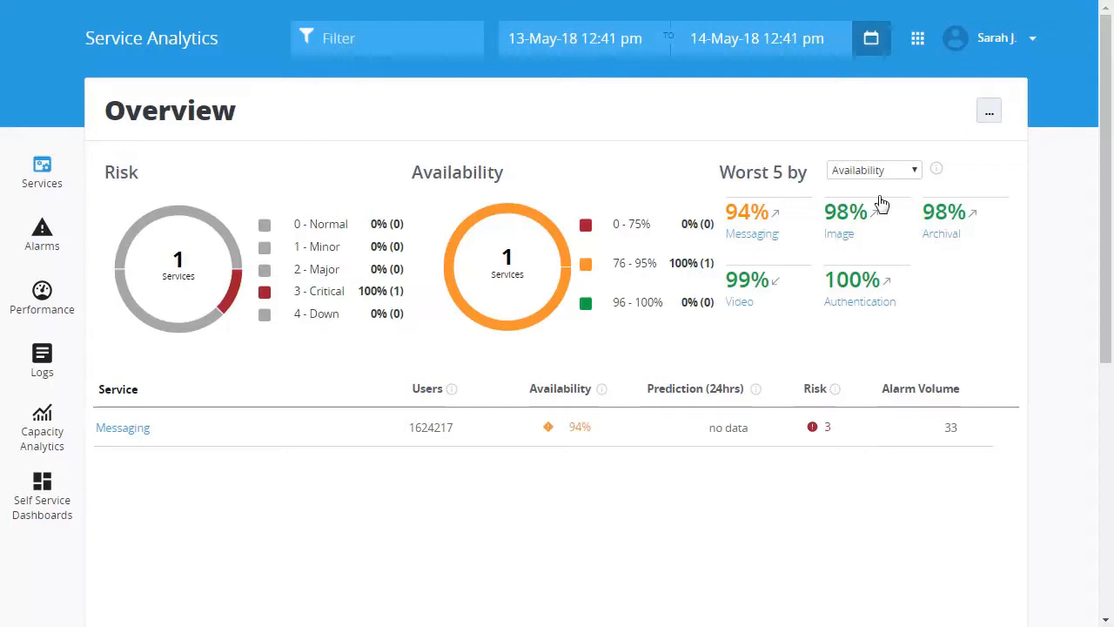
Open the Messaging service's summary page
click(122, 428)
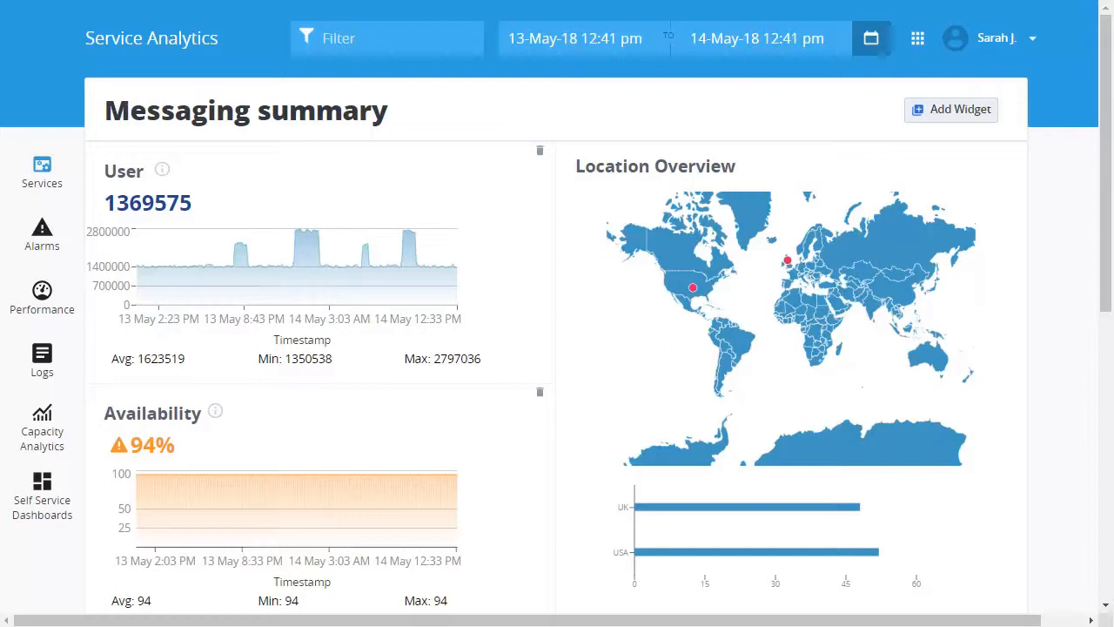
mouse_move(306, 234)
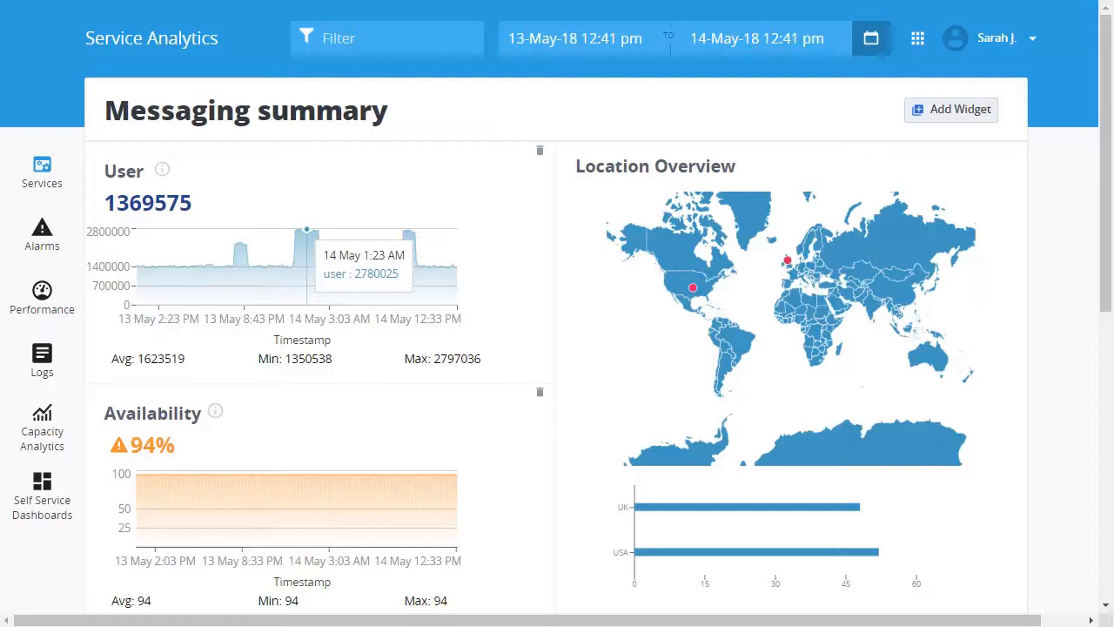
mouse_move(787, 261)
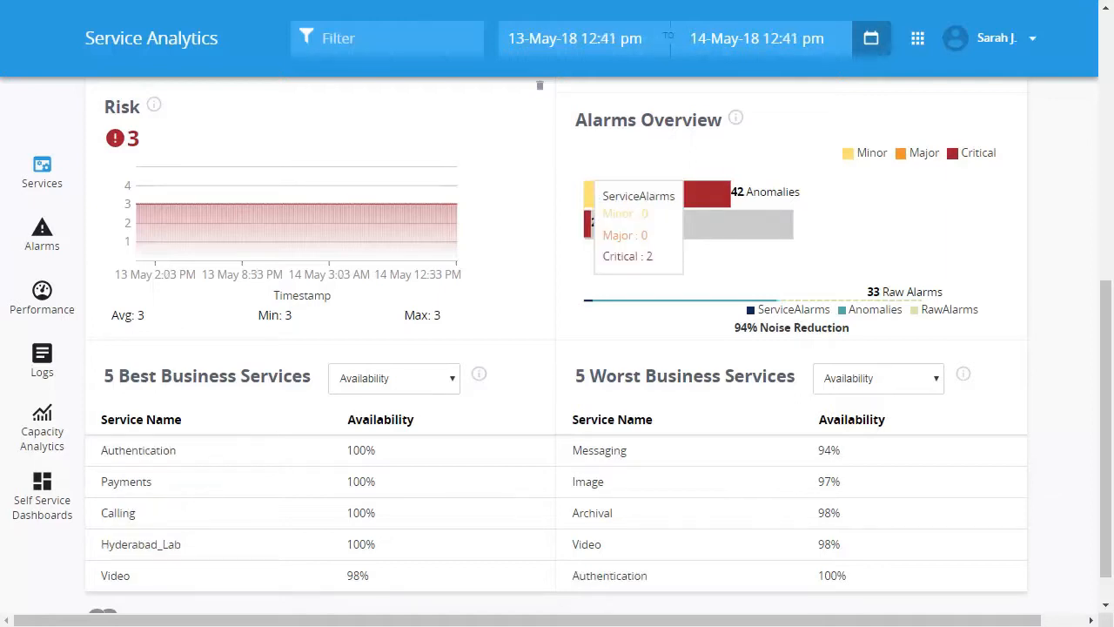
mouse_move(756, 240)
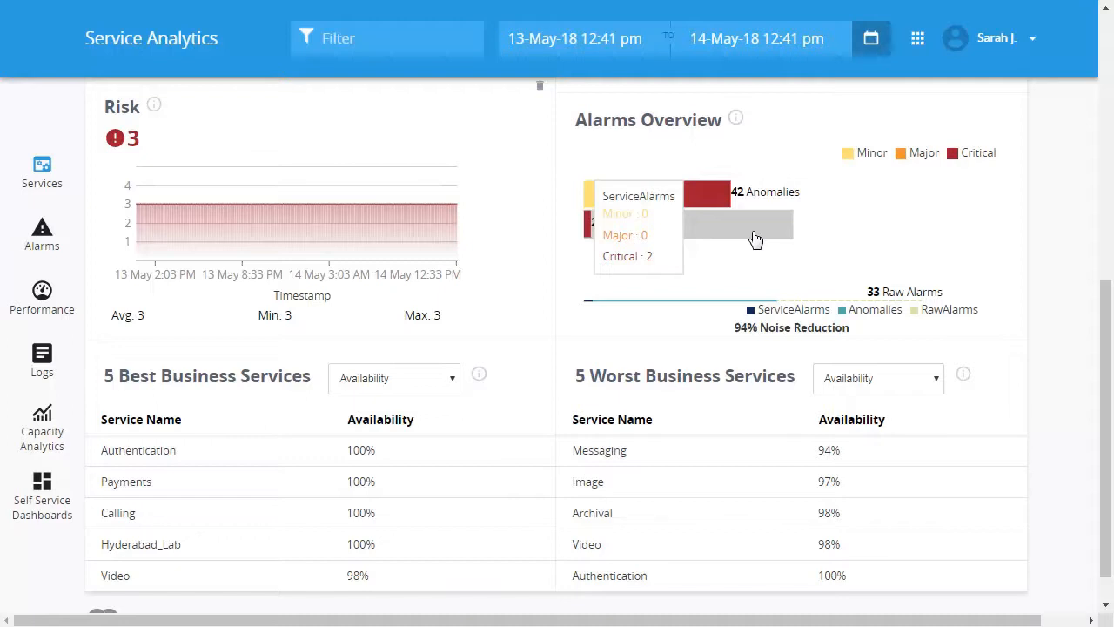
mouse_move(625, 236)
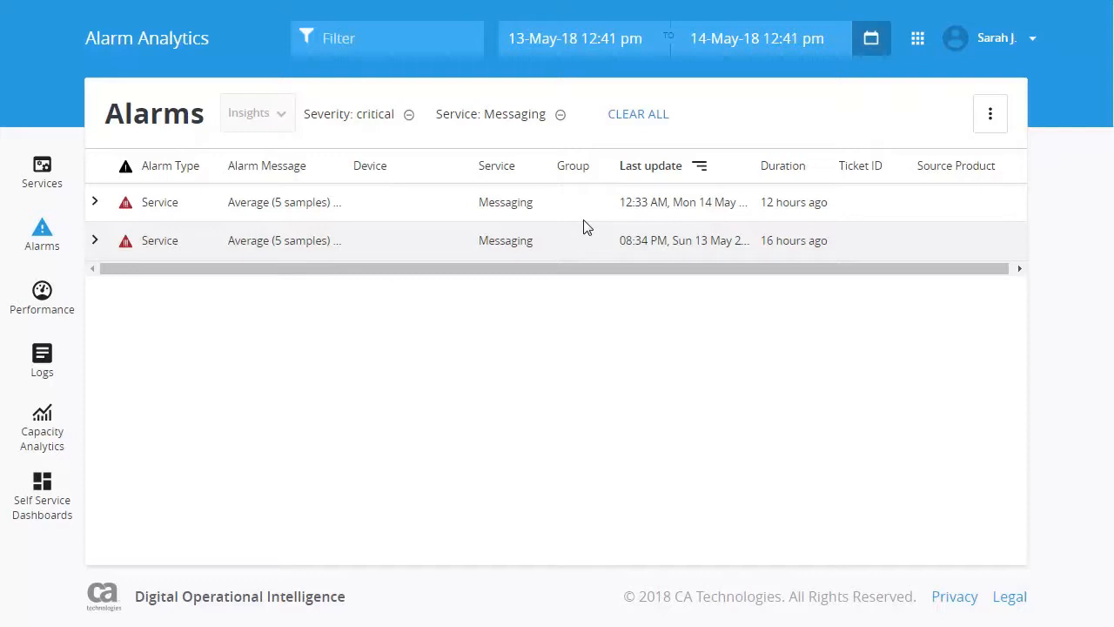
mouse_move(539, 233)
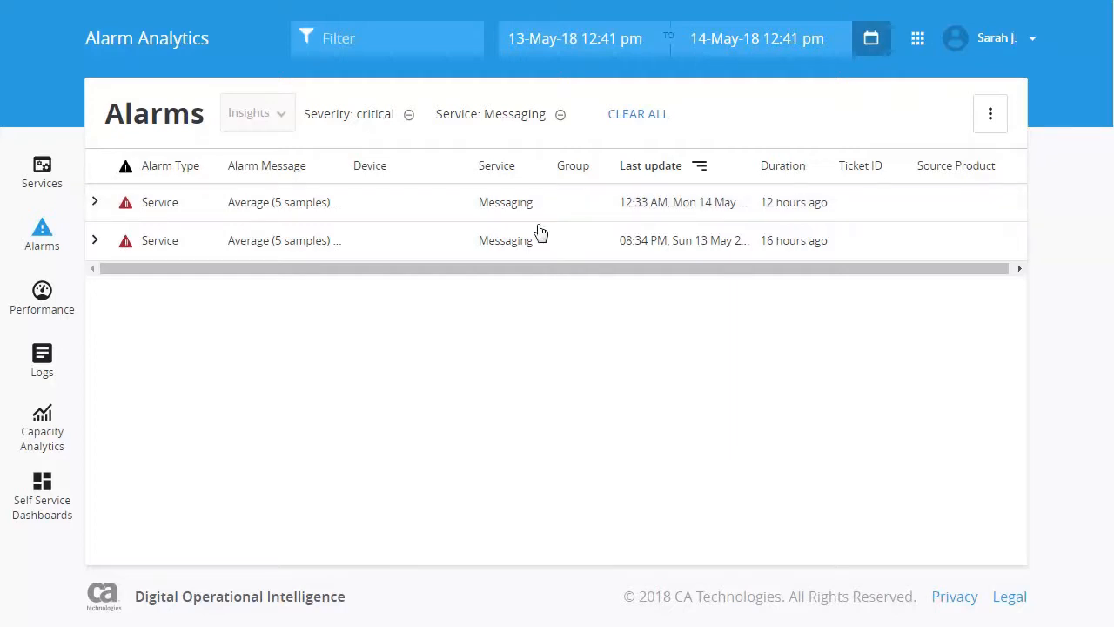
mouse_move(264, 226)
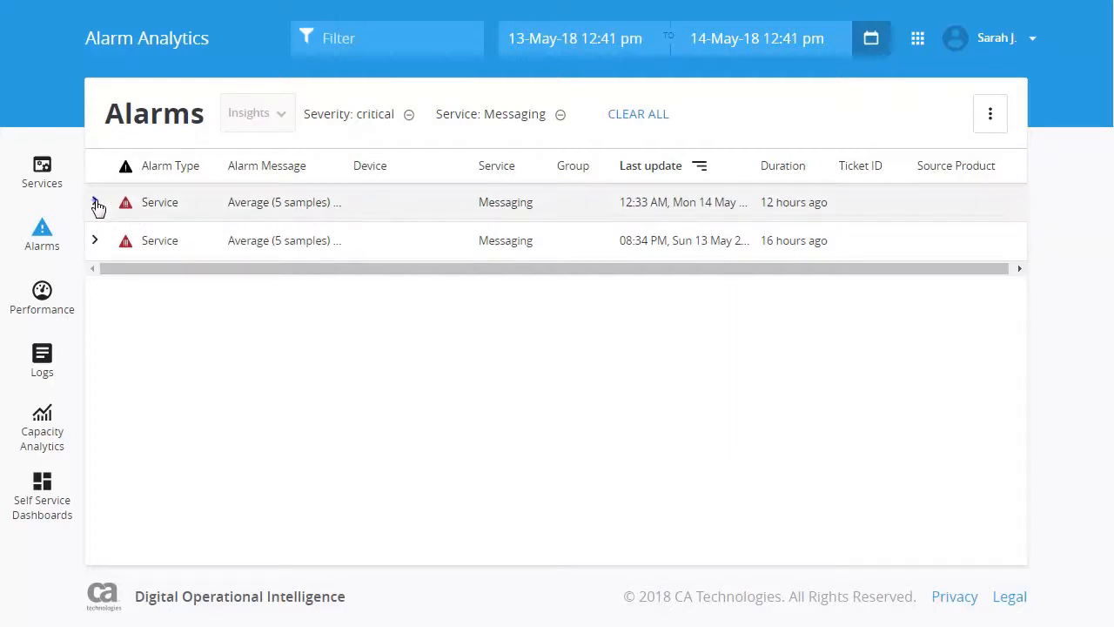
Expand the first Messaging service alarm to reveal its related alarms, including Memory on db-server-pc-01
click(94, 202)
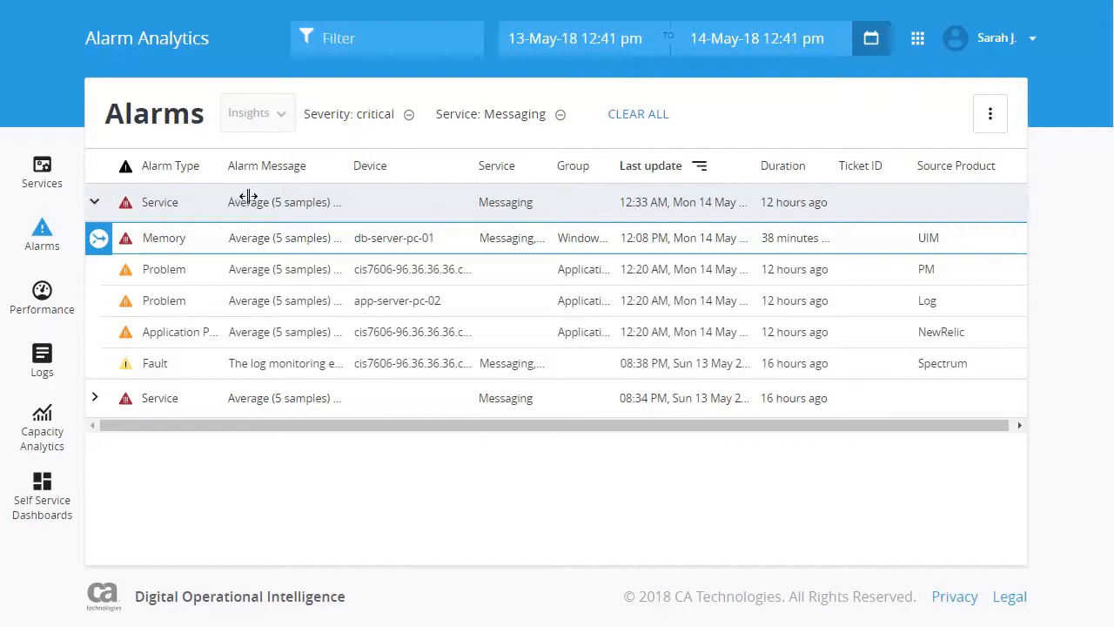
mouse_move(338, 180)
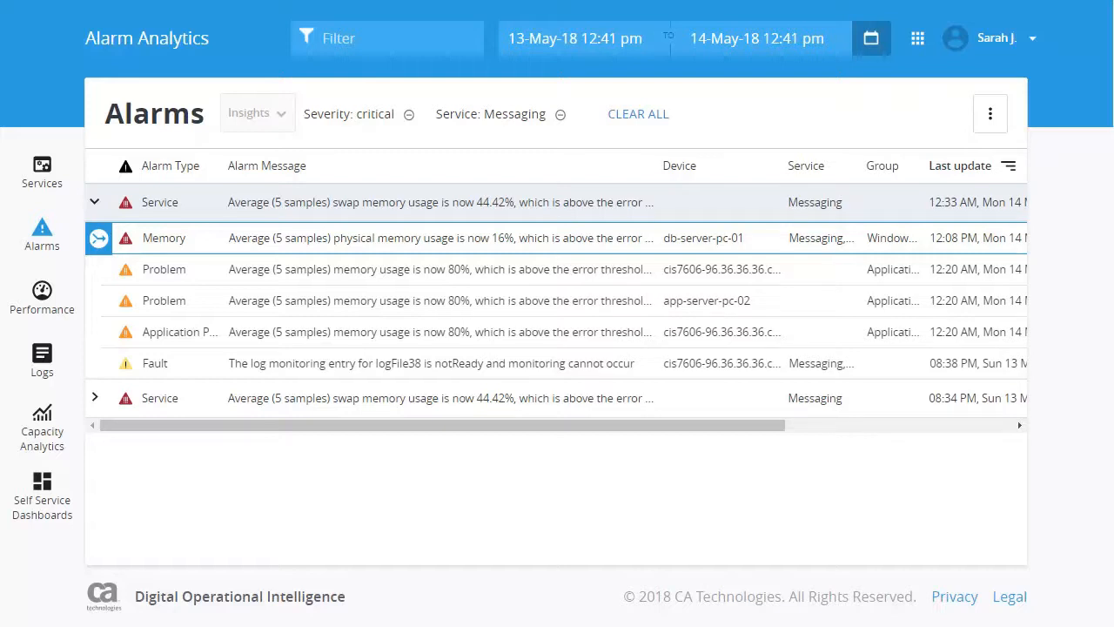
mouse_move(648, 192)
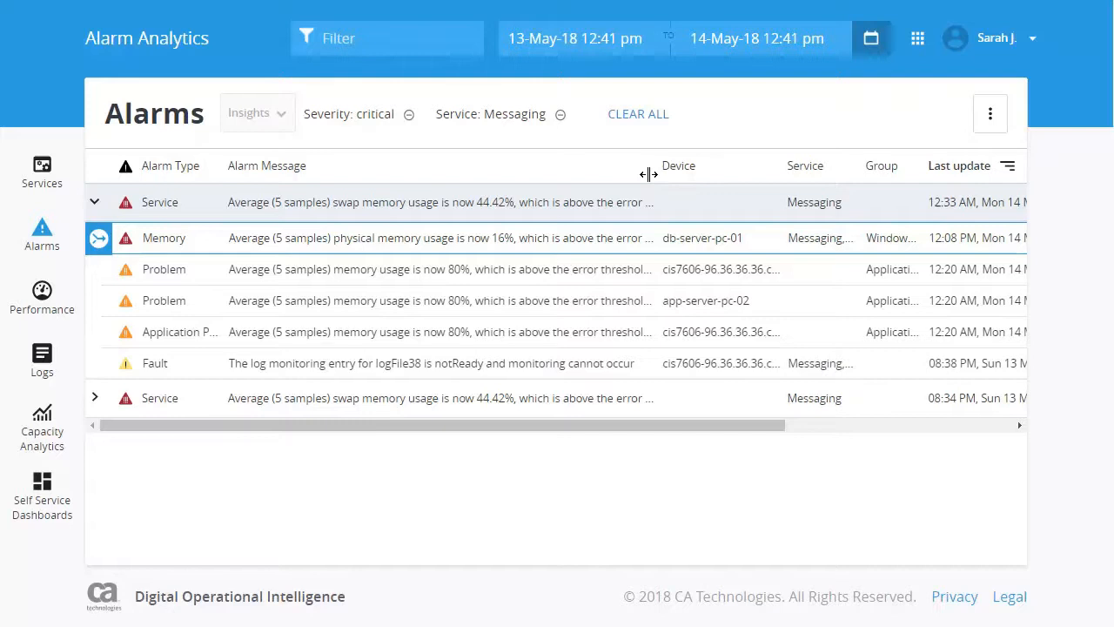
scroll(right, 3)
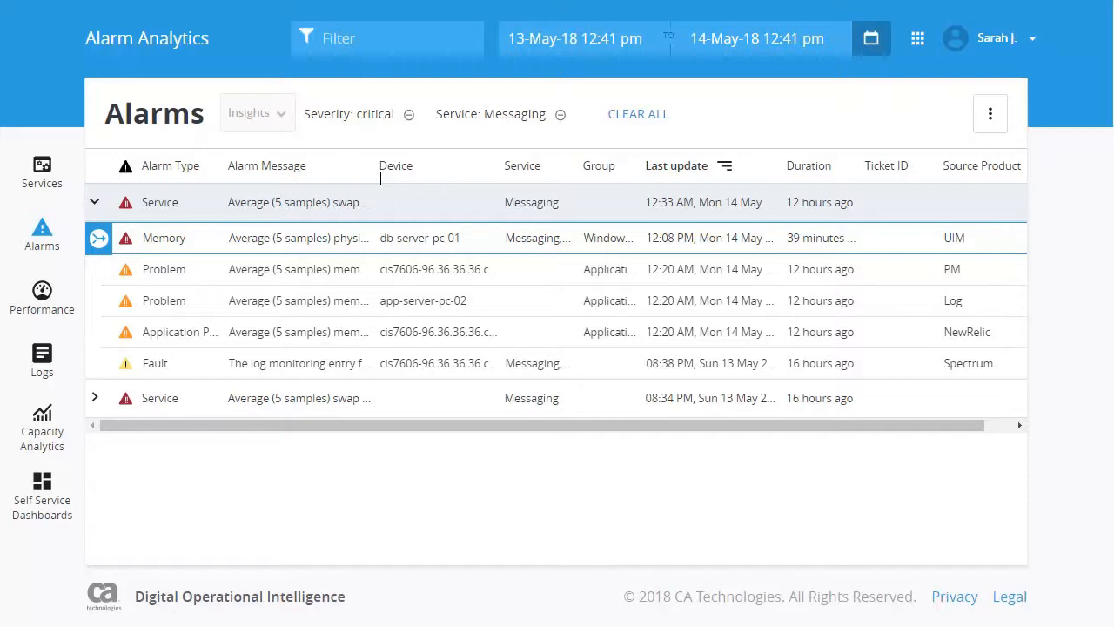
click(98, 237)
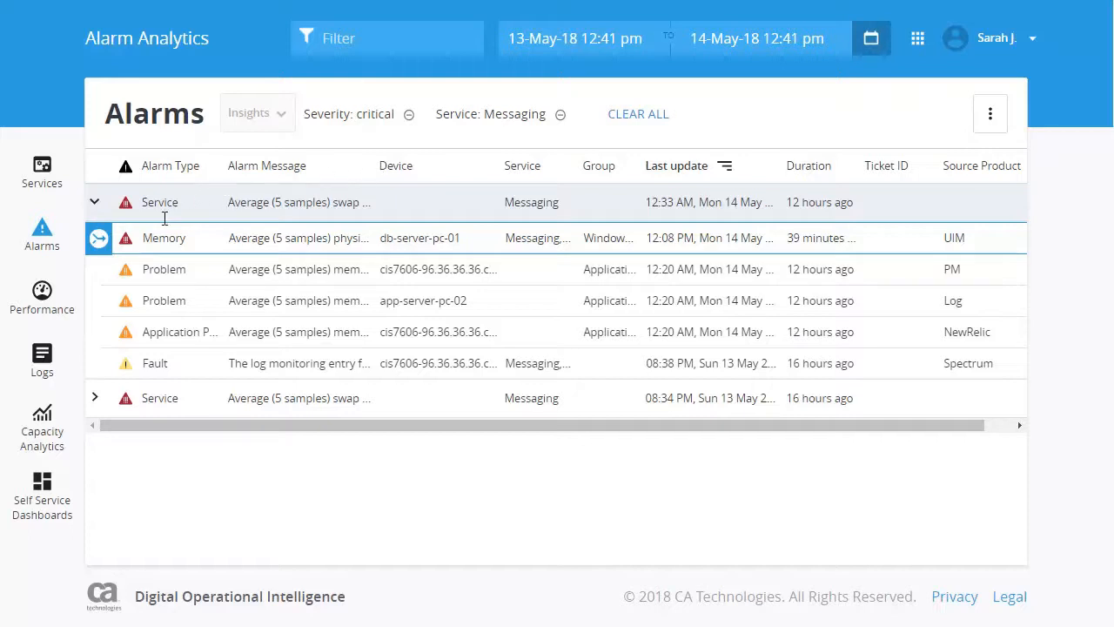
Expand the db-server-pc-01 Memory alarm and review its Overview, Impacted services and Affected metric details
click(164, 237)
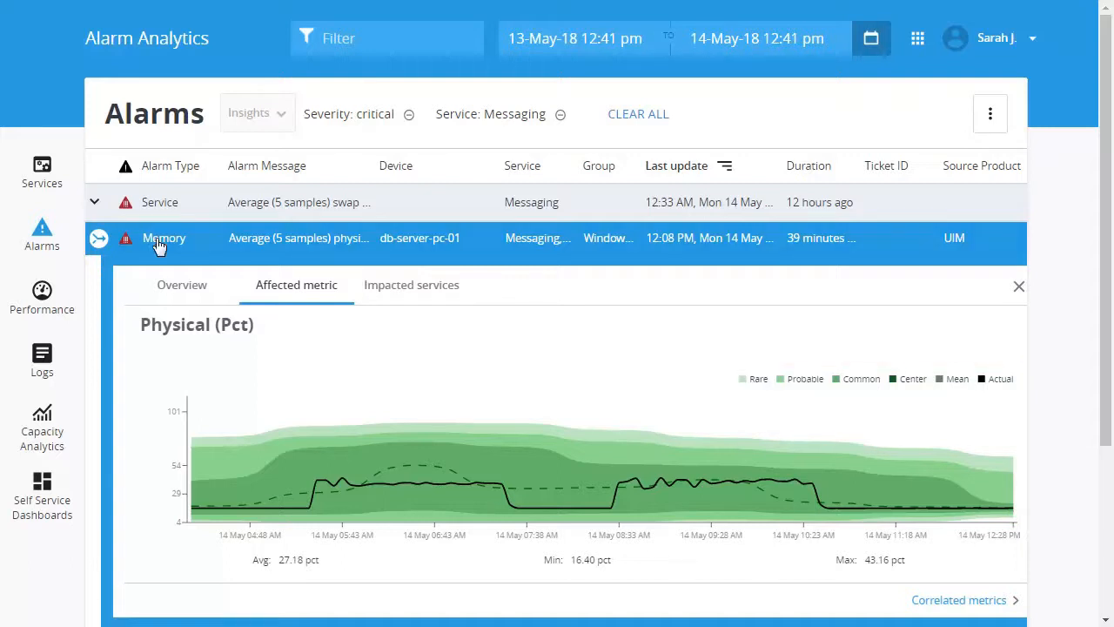
mouse_move(171, 289)
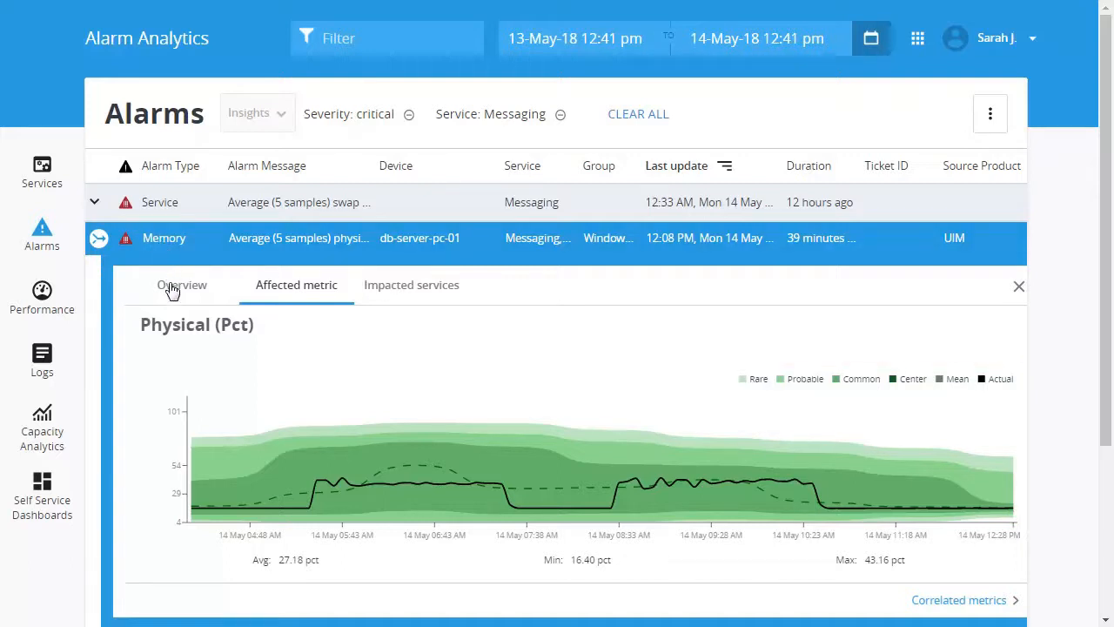
click(181, 285)
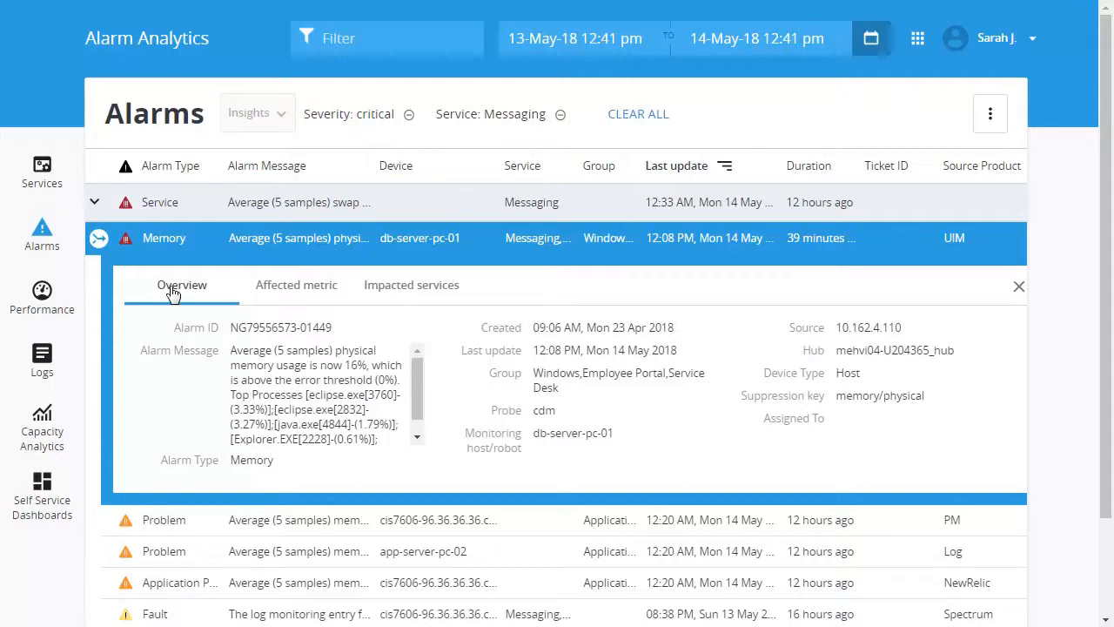
click(411, 286)
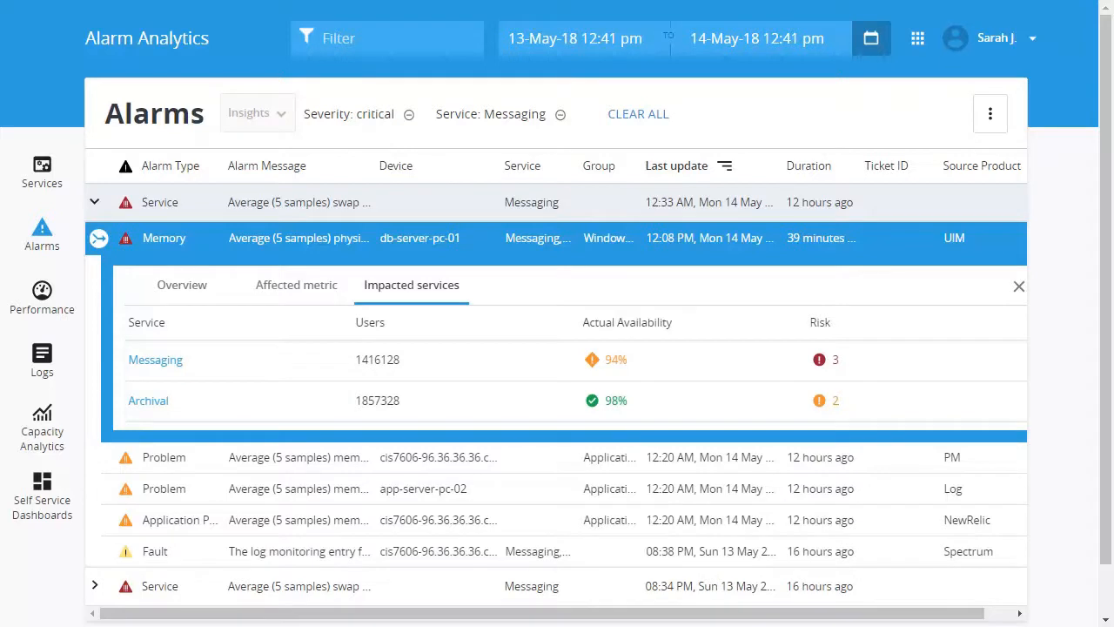
mouse_move(404, 289)
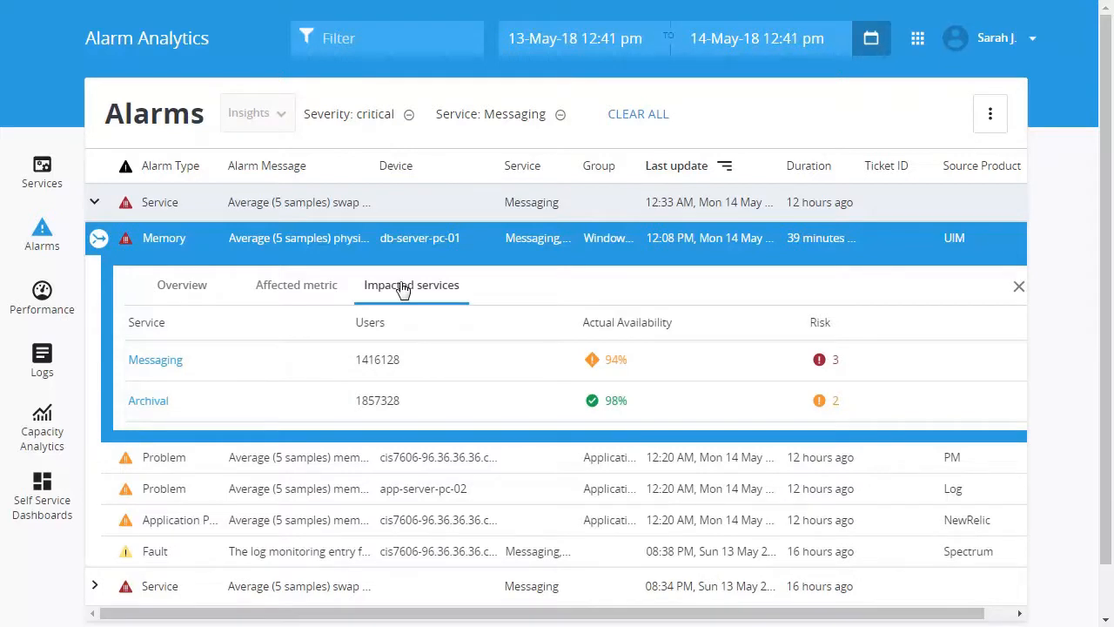
mouse_move(278, 289)
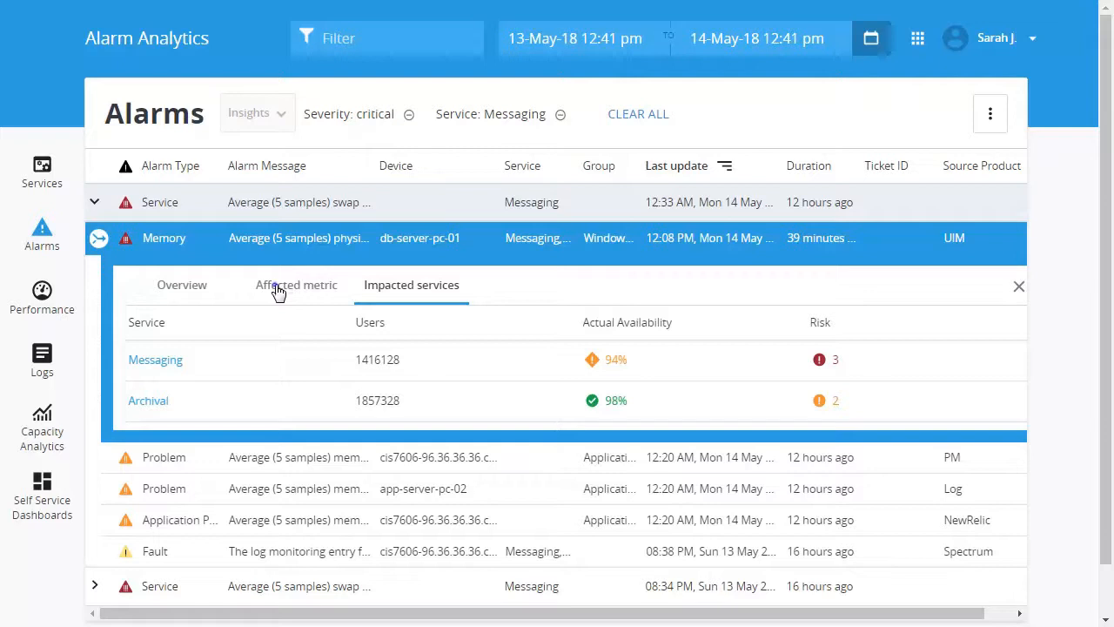
click(296, 286)
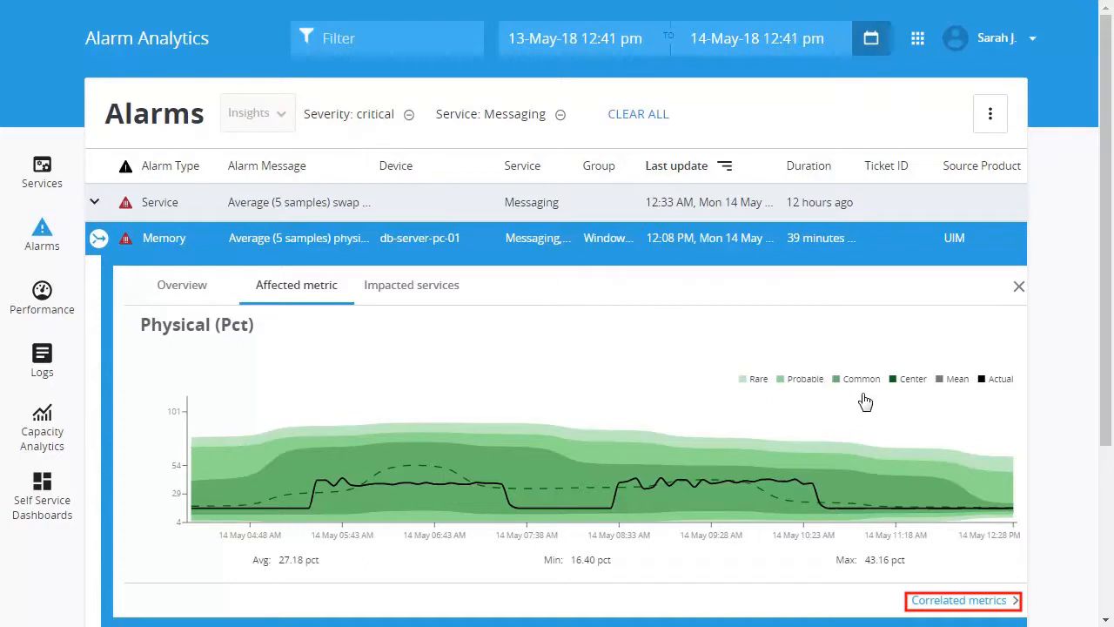
Open correlated metrics, reaching db-server-pc-01's Physical Memory Usage (Pct) chart in Performance Analytics
click(958, 599)
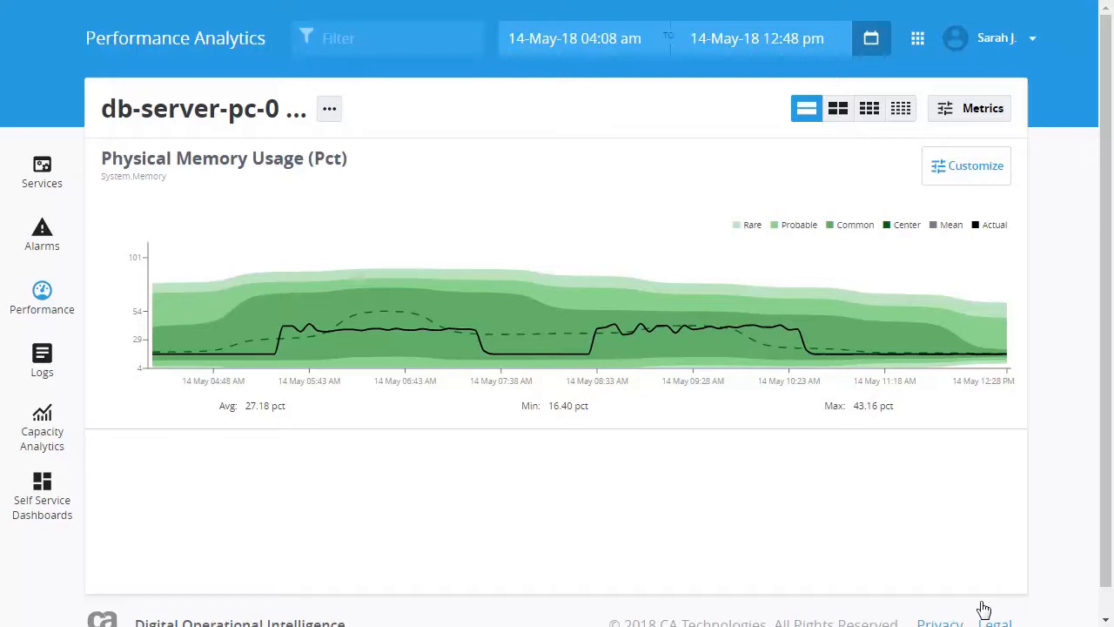
mouse_move(948, 240)
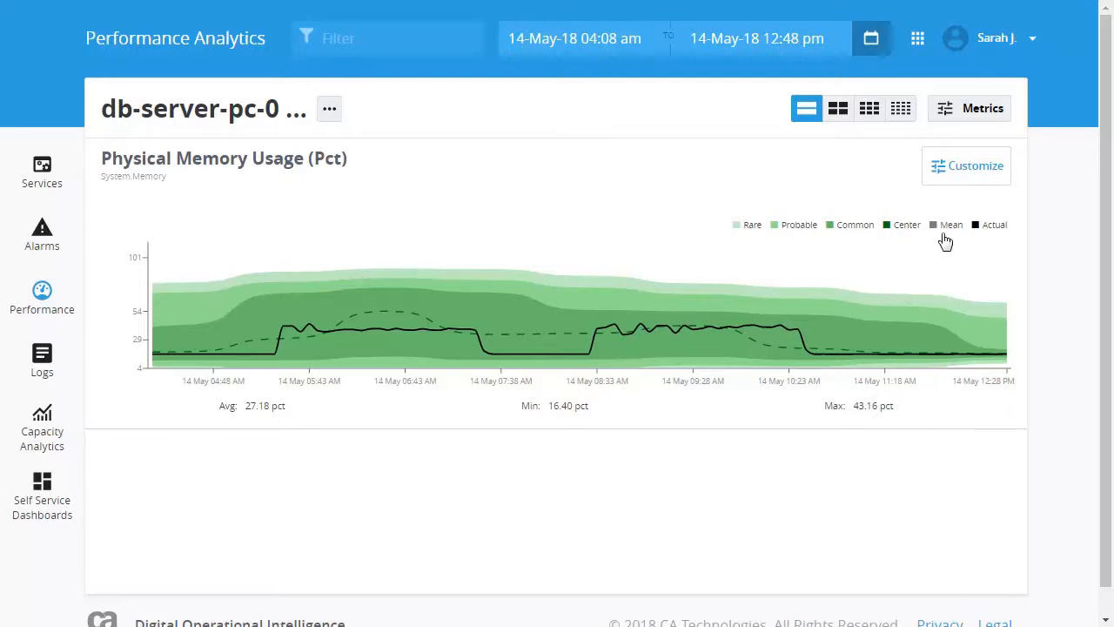
Add Swap Memory Usage, CPU Usage (System CPU Multi) and Paging charts from the Available metrics list
click(982, 108)
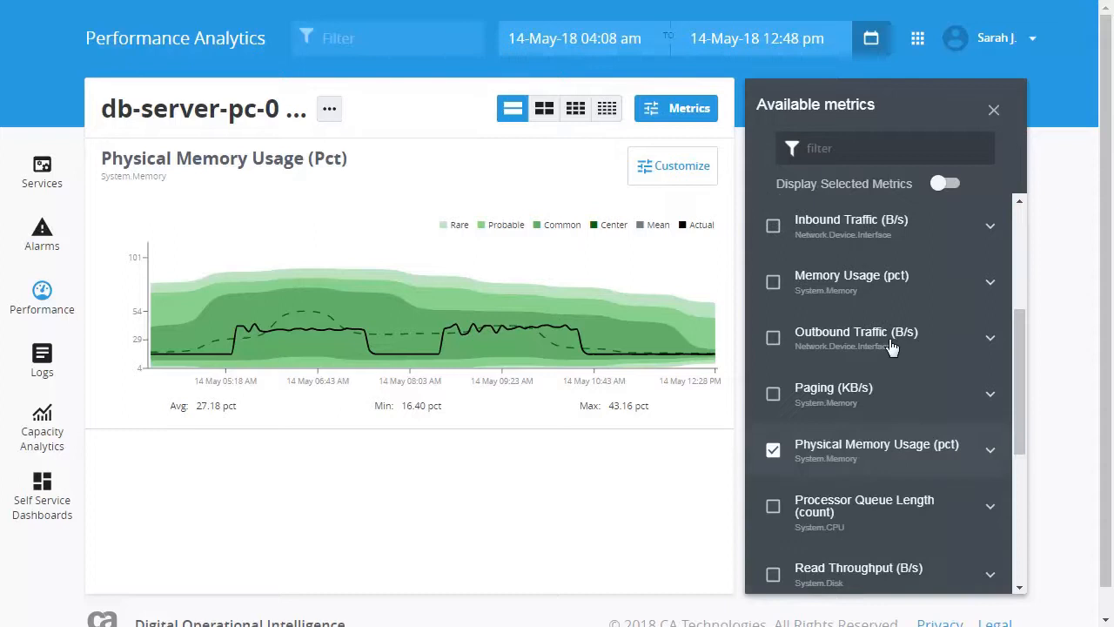
scroll(down, 3)
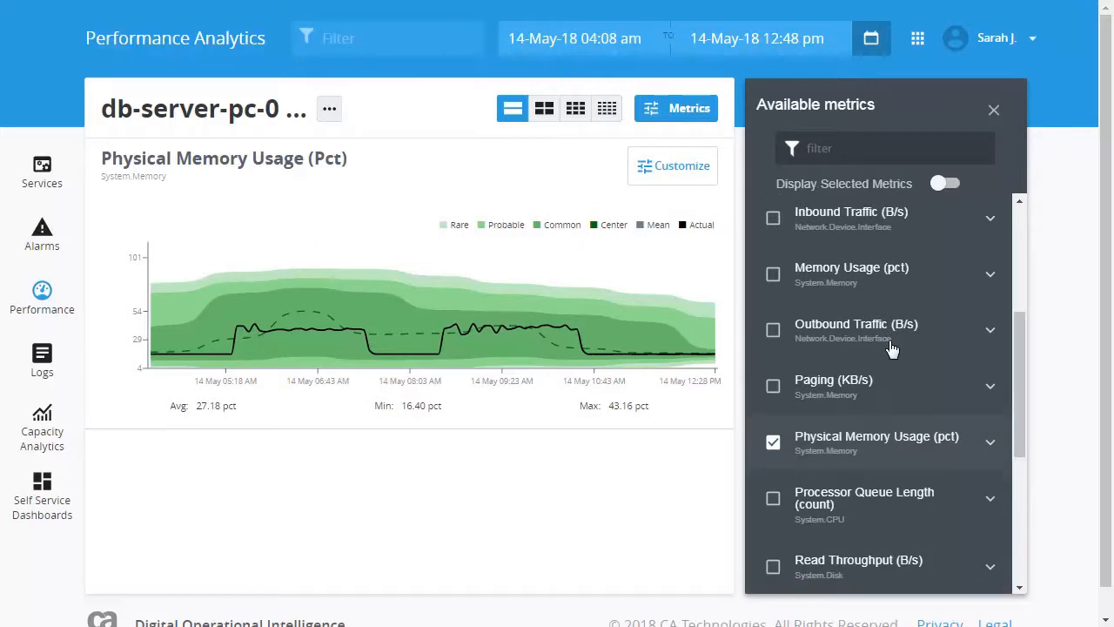
scroll(down, 3)
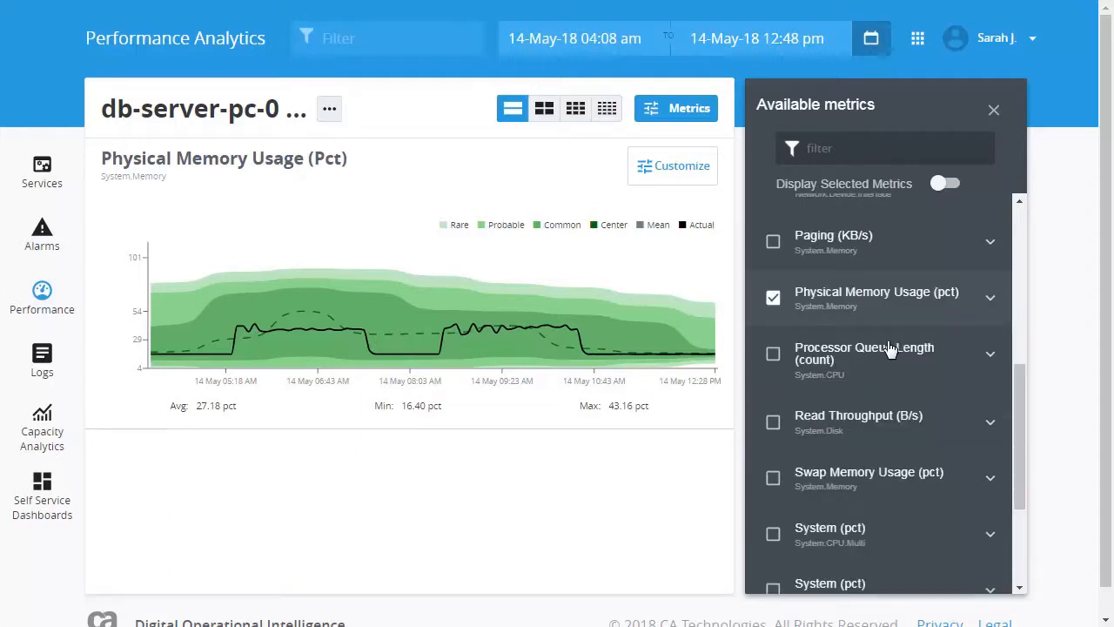
mouse_move(449, 67)
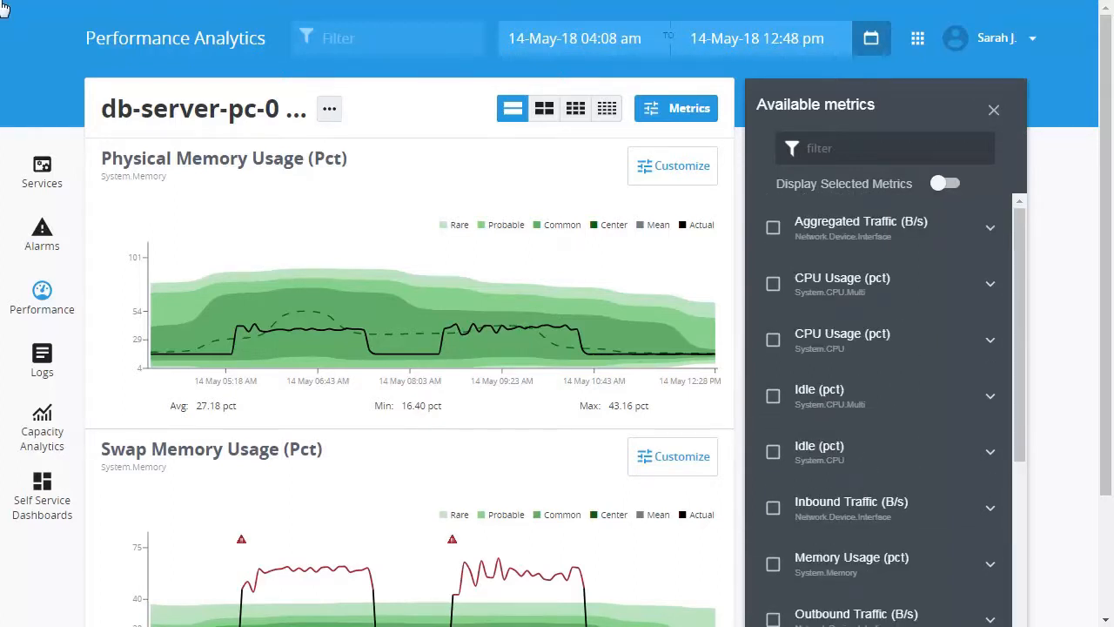
click(773, 282)
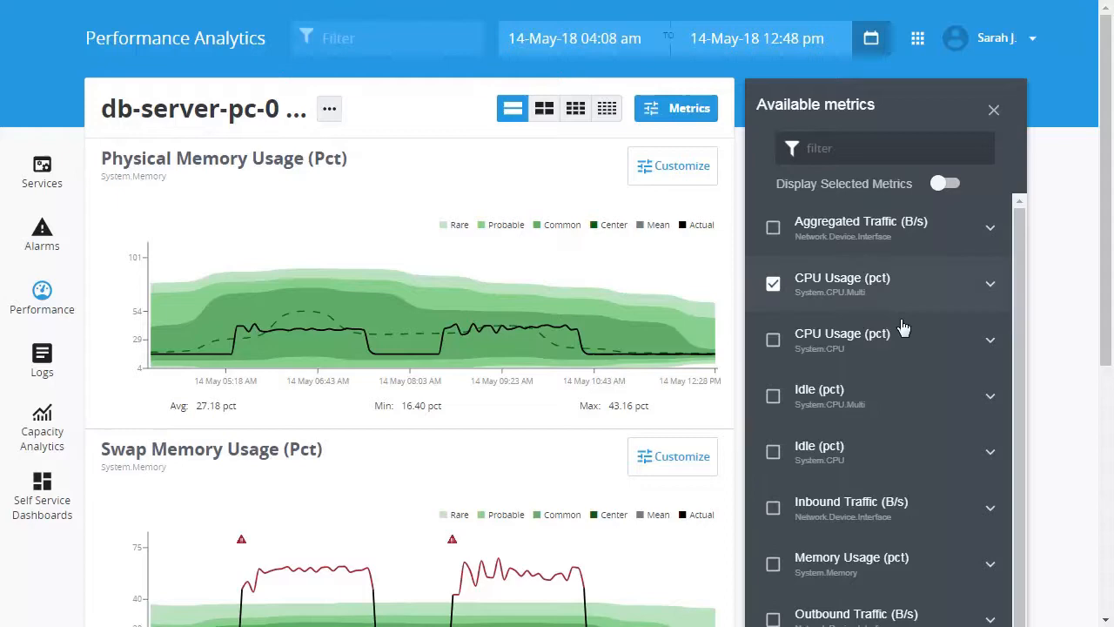
scroll(down, 3)
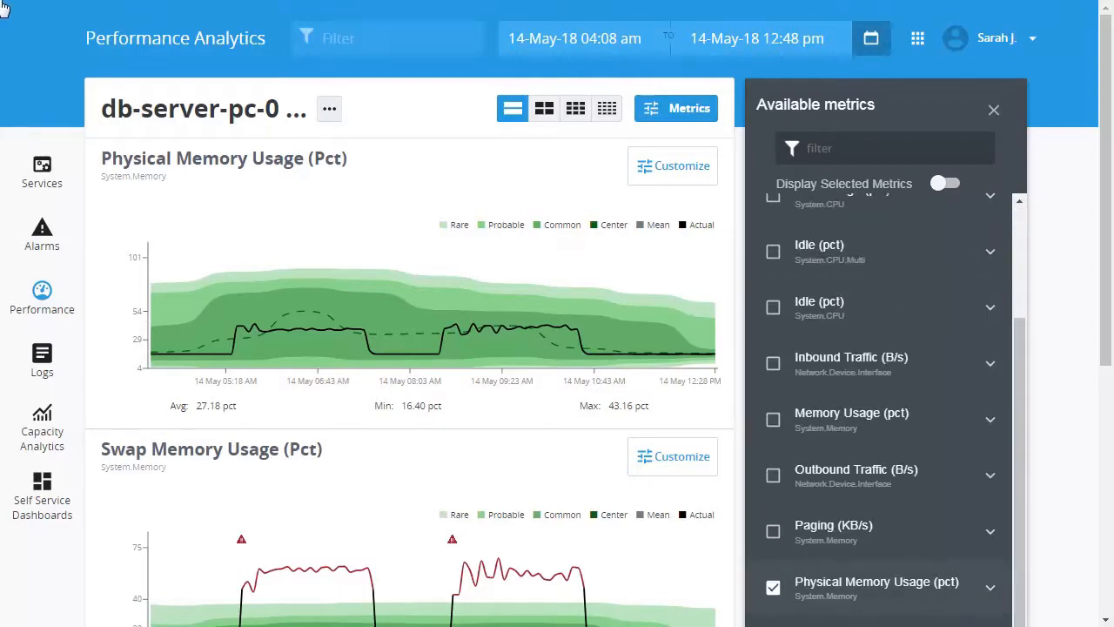
mouse_move(773, 508)
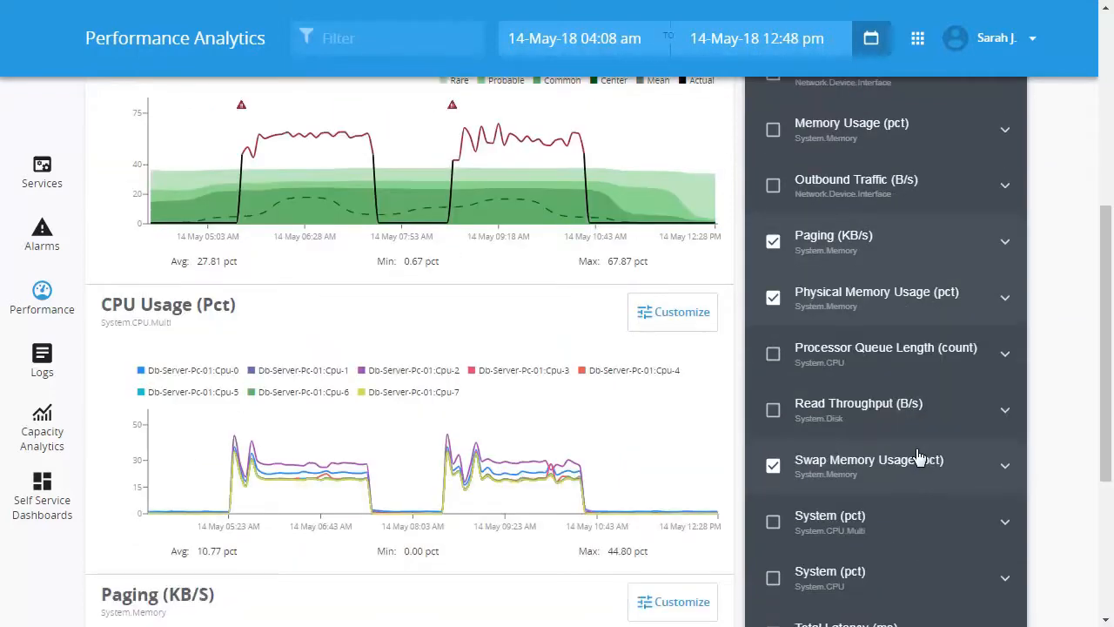
scroll(down, 3)
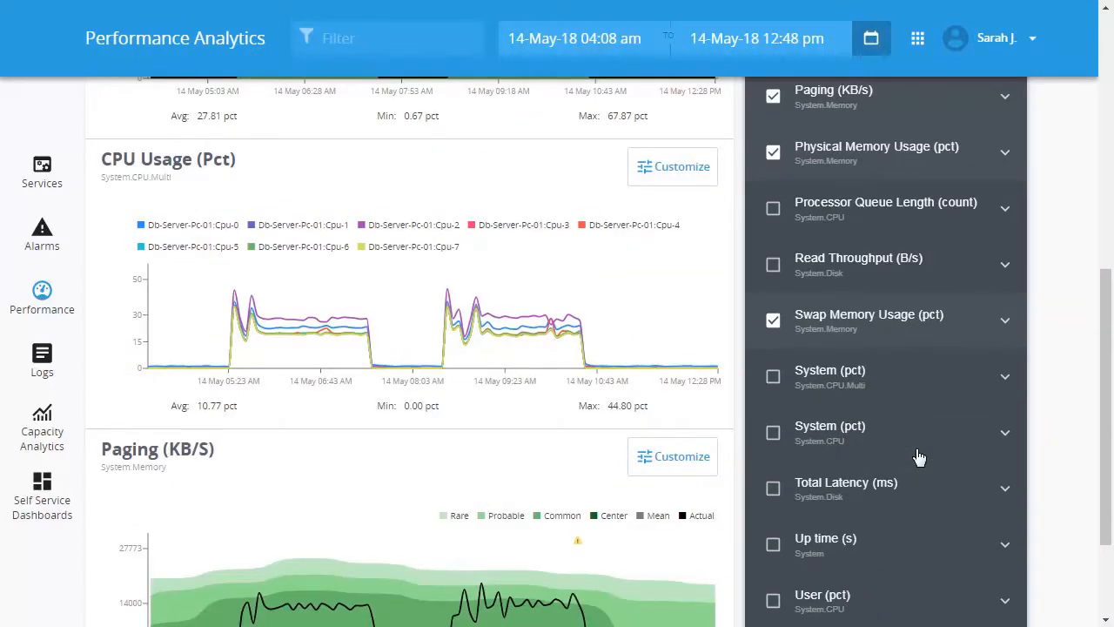
scroll(down, 3)
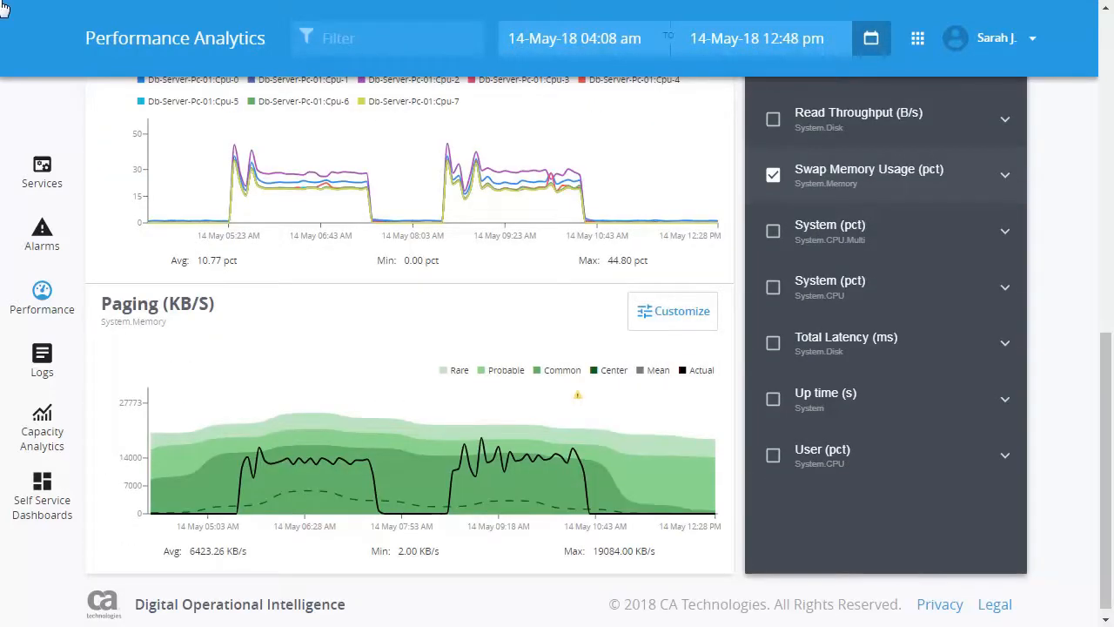
mouse_move(776, 435)
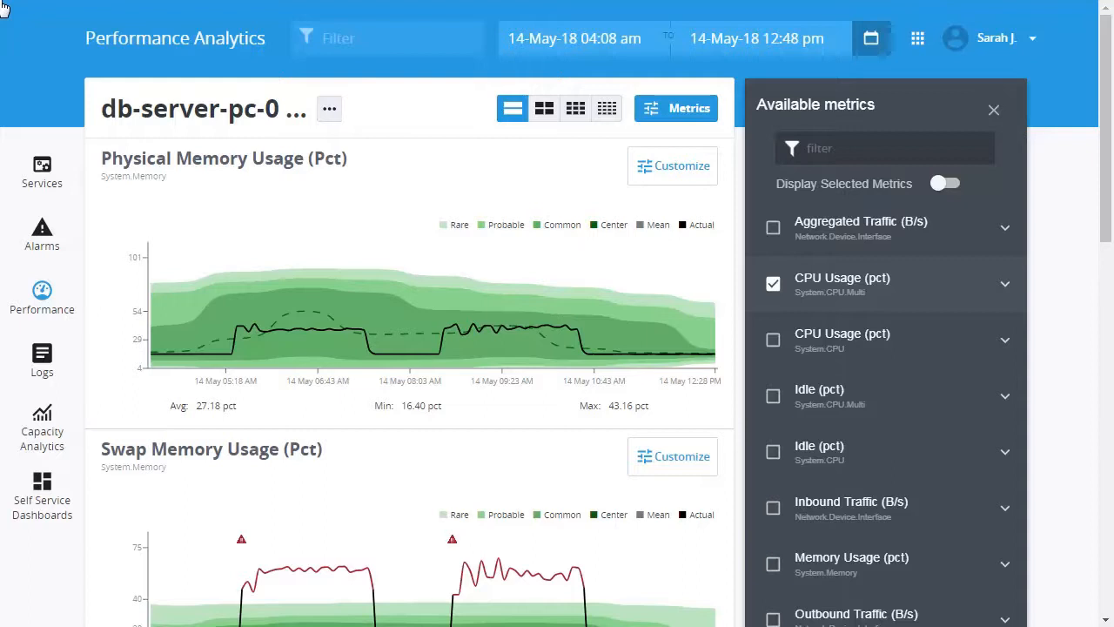
mouse_move(757, 61)
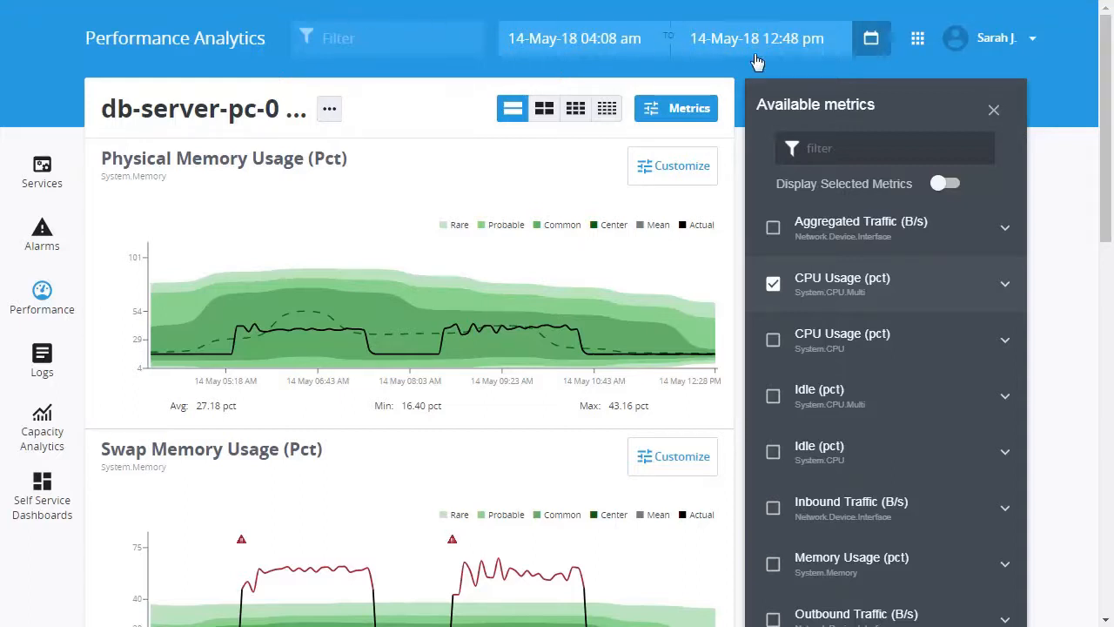
Review the five selected metrics, including User (pct), and close the Available metrics panel
click(945, 183)
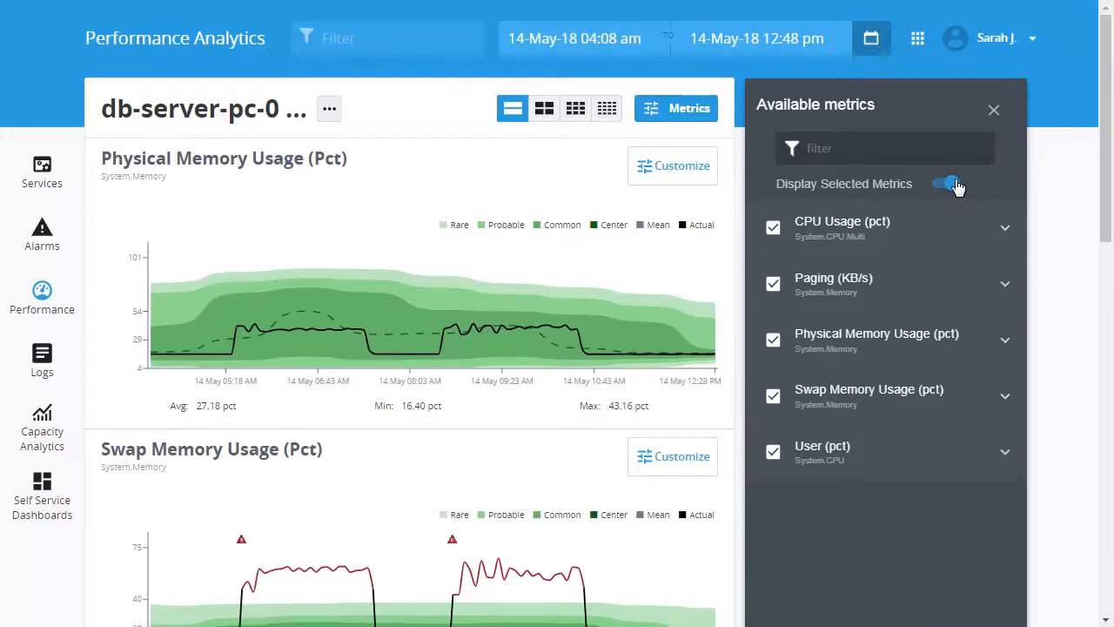
mouse_move(986, 173)
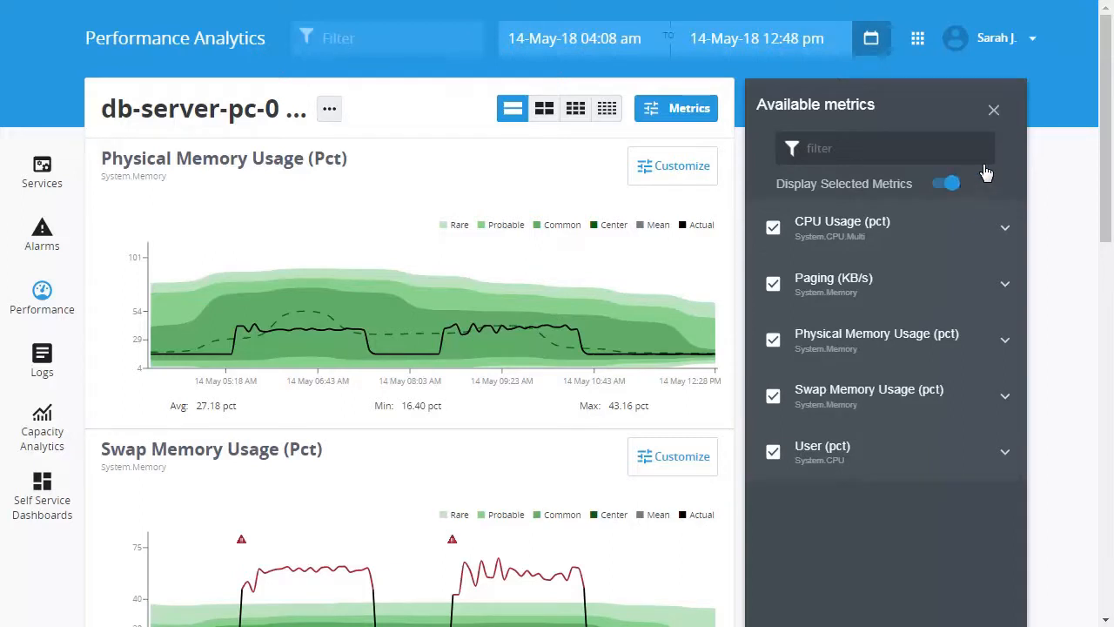
click(993, 110)
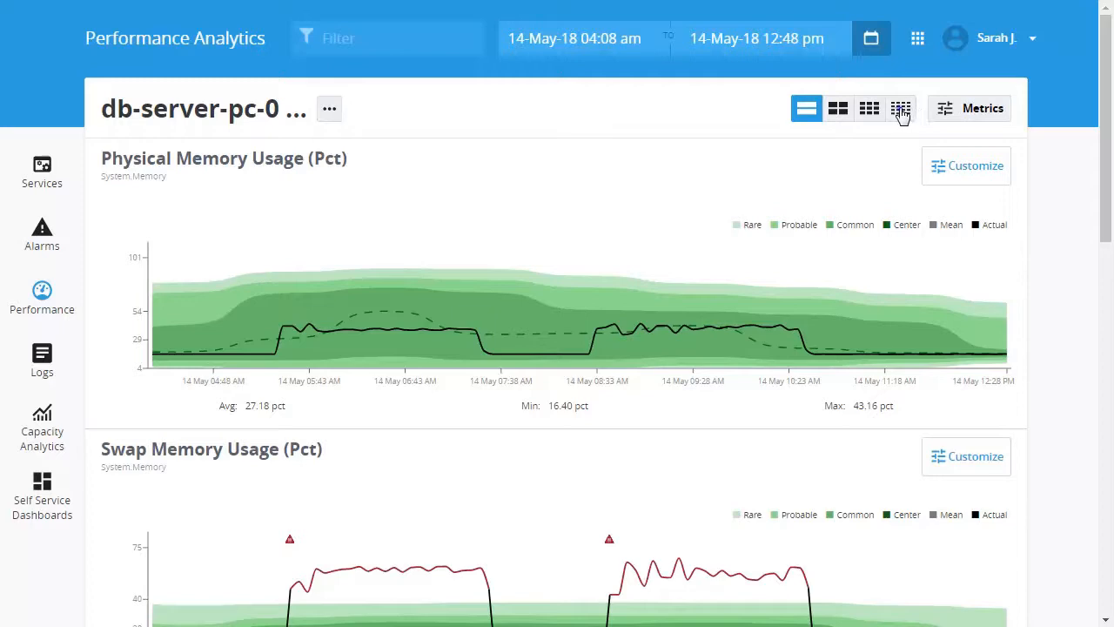
Arrange the db-server-pc-01 charts in a four-across grid with User (Pct) on a second row
click(869, 108)
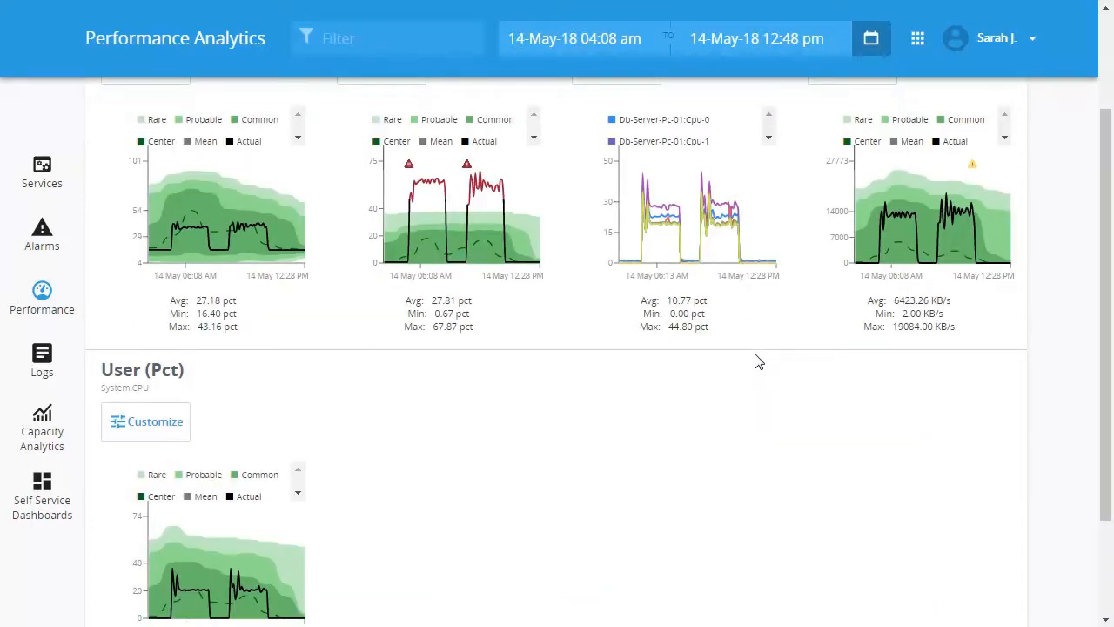
scroll(down, 3)
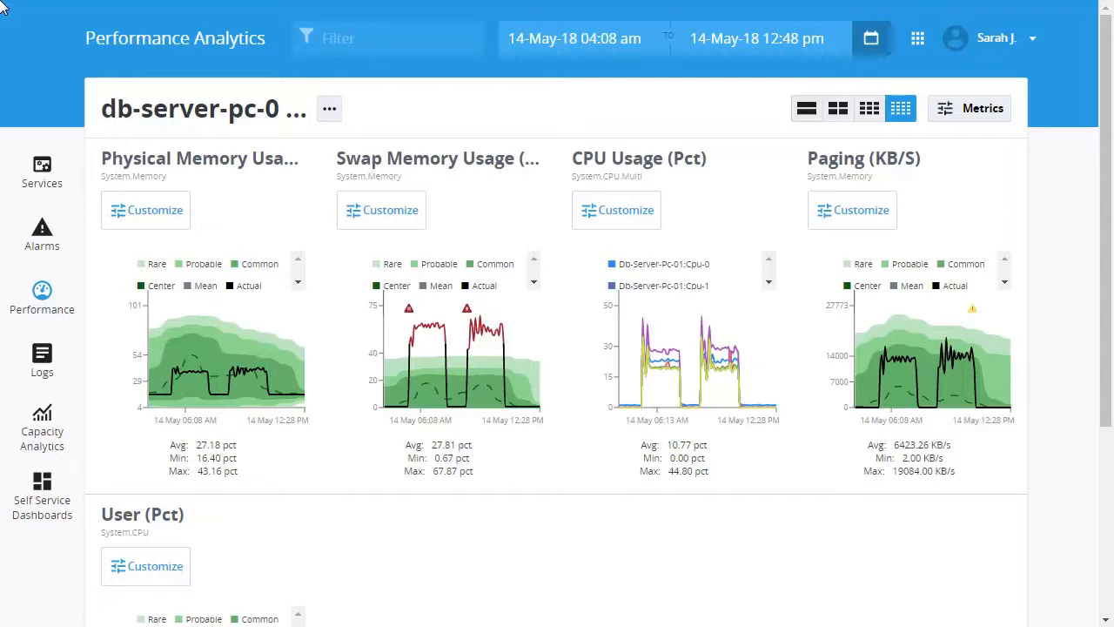
mouse_move(592, 179)
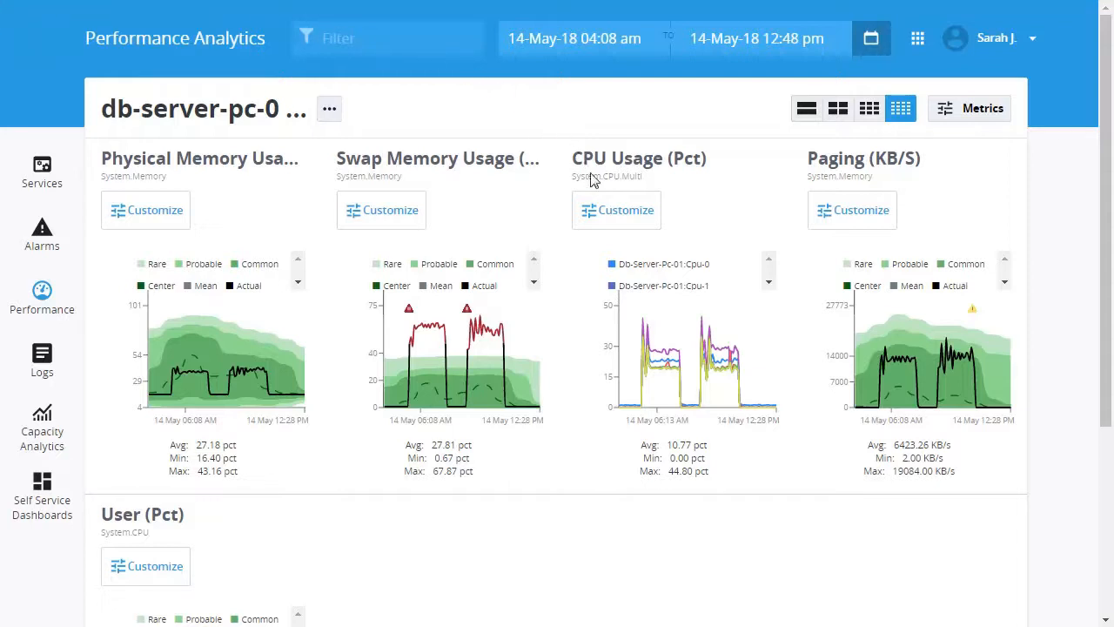
Hide the Cpu-0 and Cpu-1 series in the CPU Usage chart legend
click(611, 265)
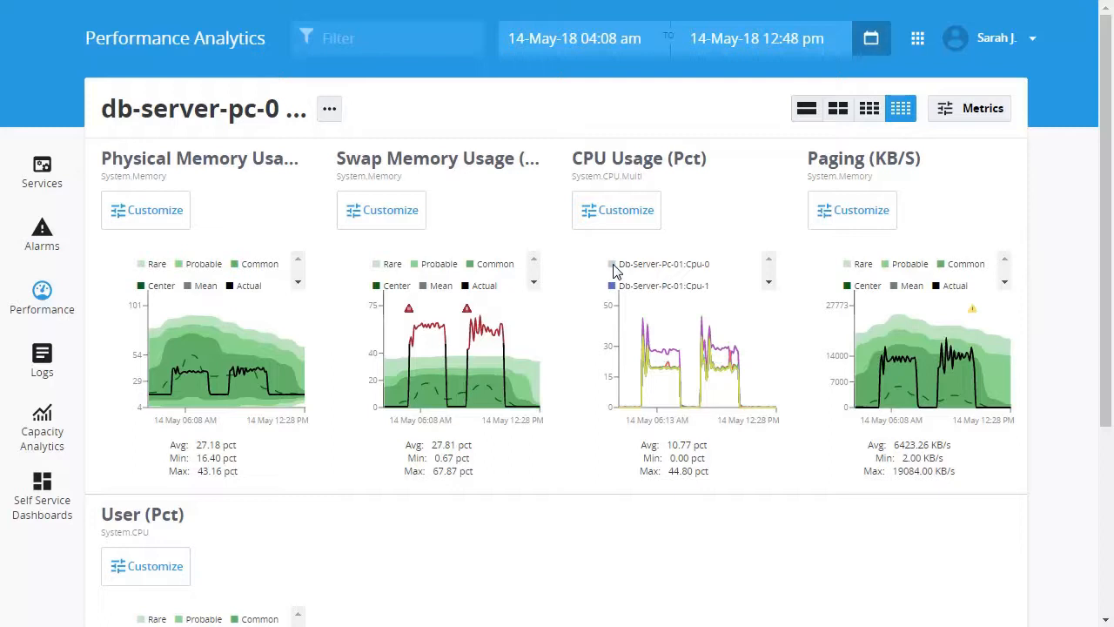
mouse_move(613, 280)
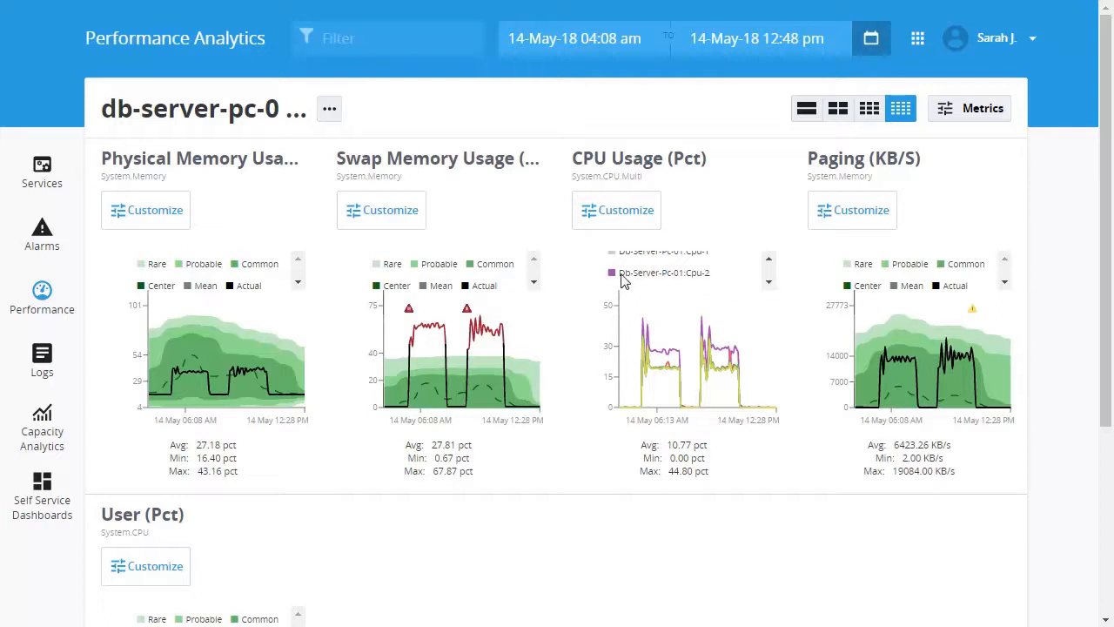
click(613, 272)
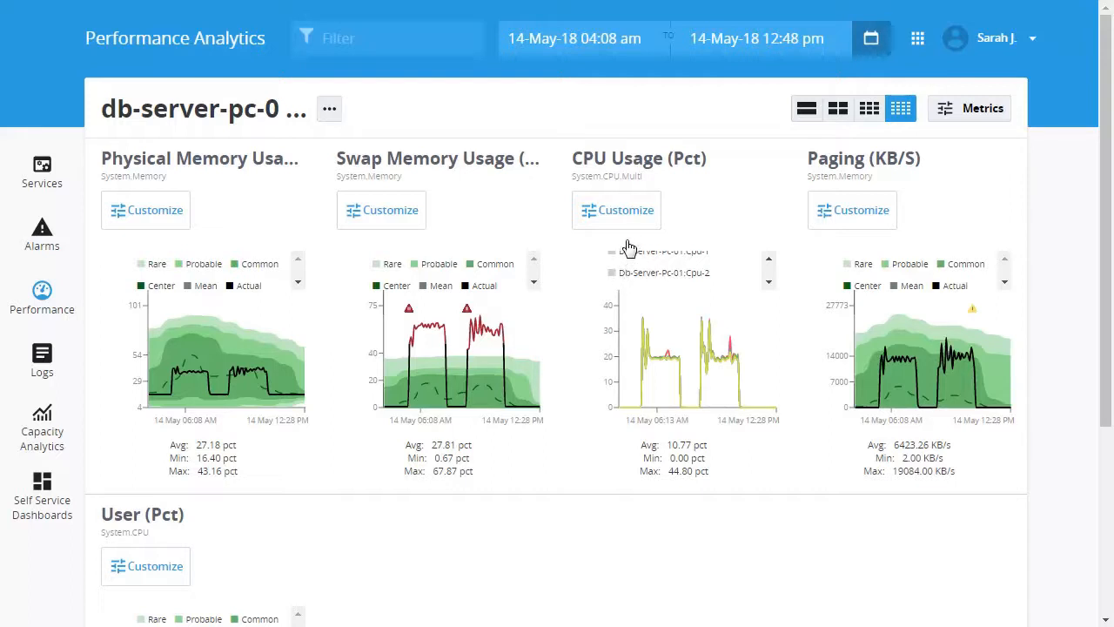
Customize the CPU Usage chart to plot only cpu-2, then all db-server-pc-01 cpus, and return to the grid
click(617, 209)
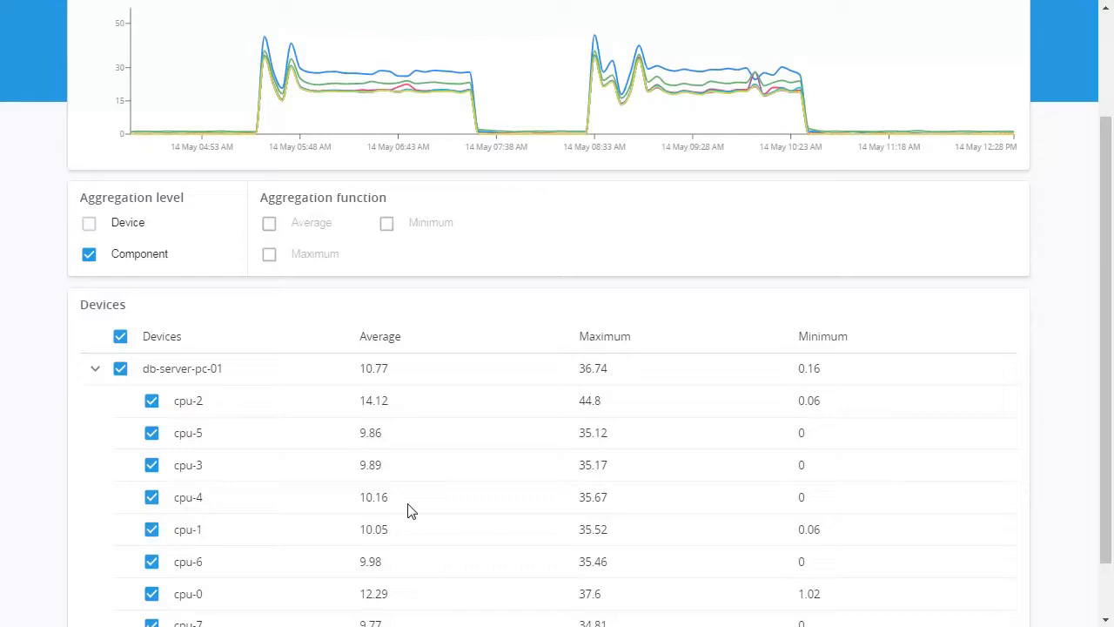
scroll(down, 3)
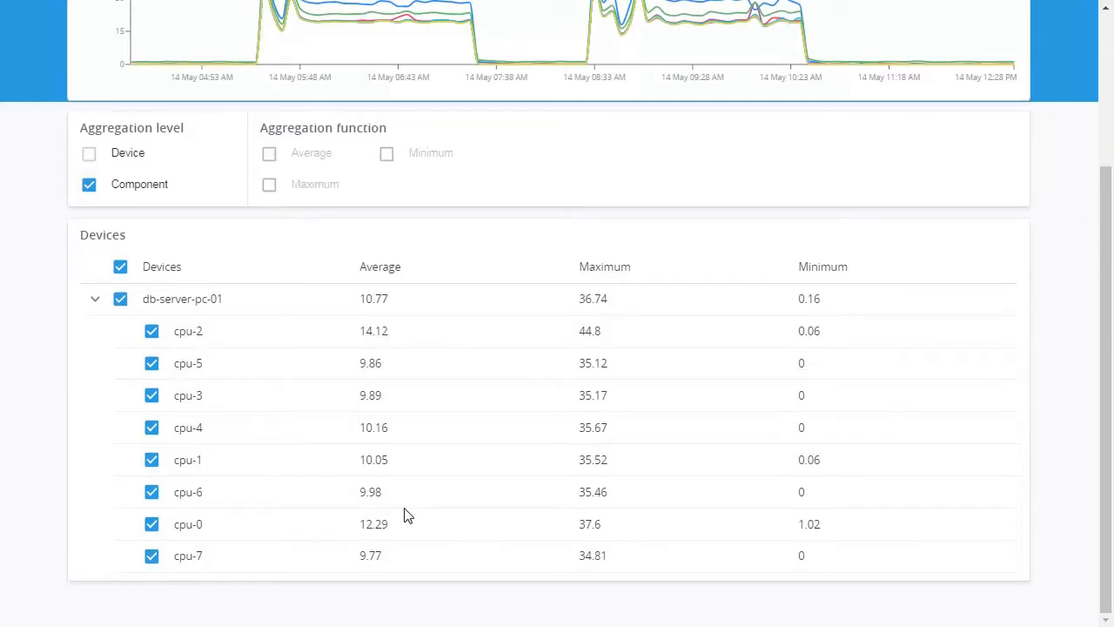
mouse_move(3, 9)
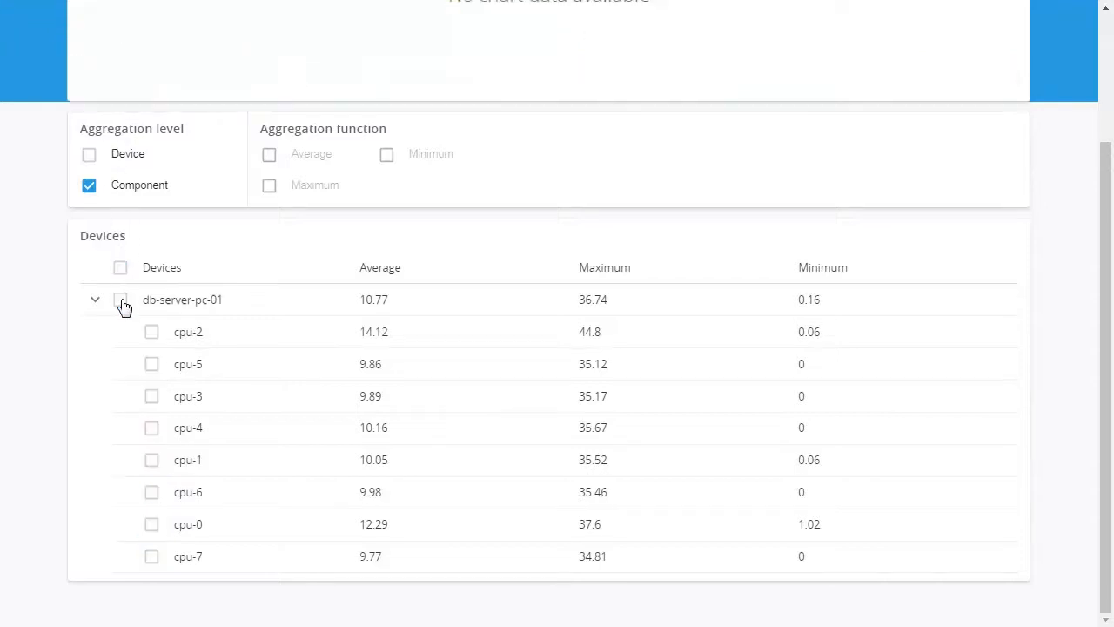
mouse_move(153, 320)
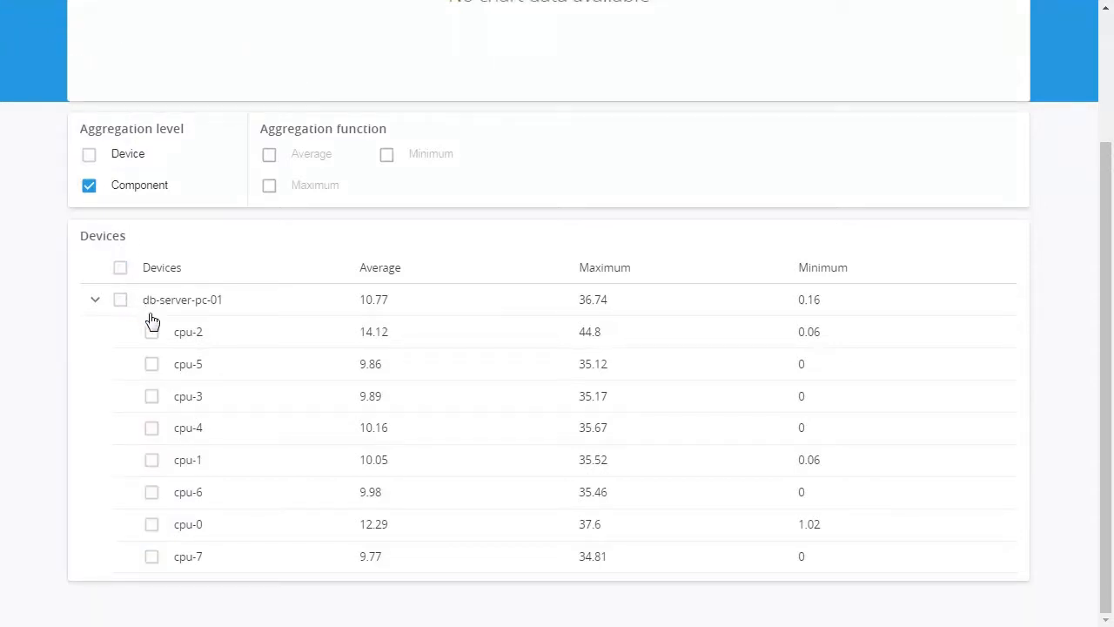
click(151, 331)
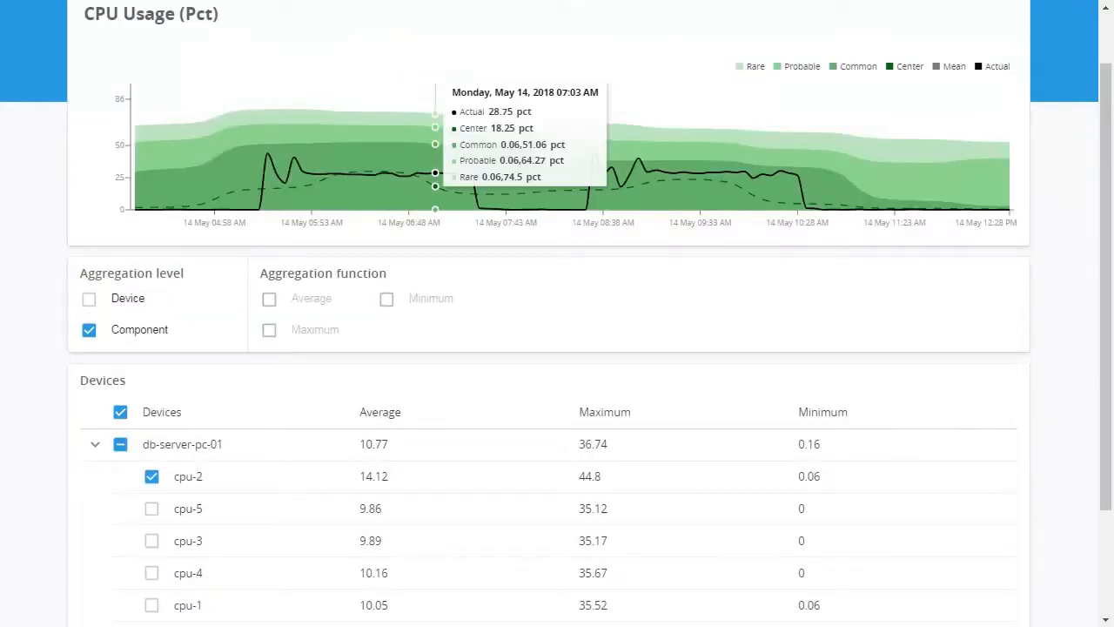
mouse_move(27, 14)
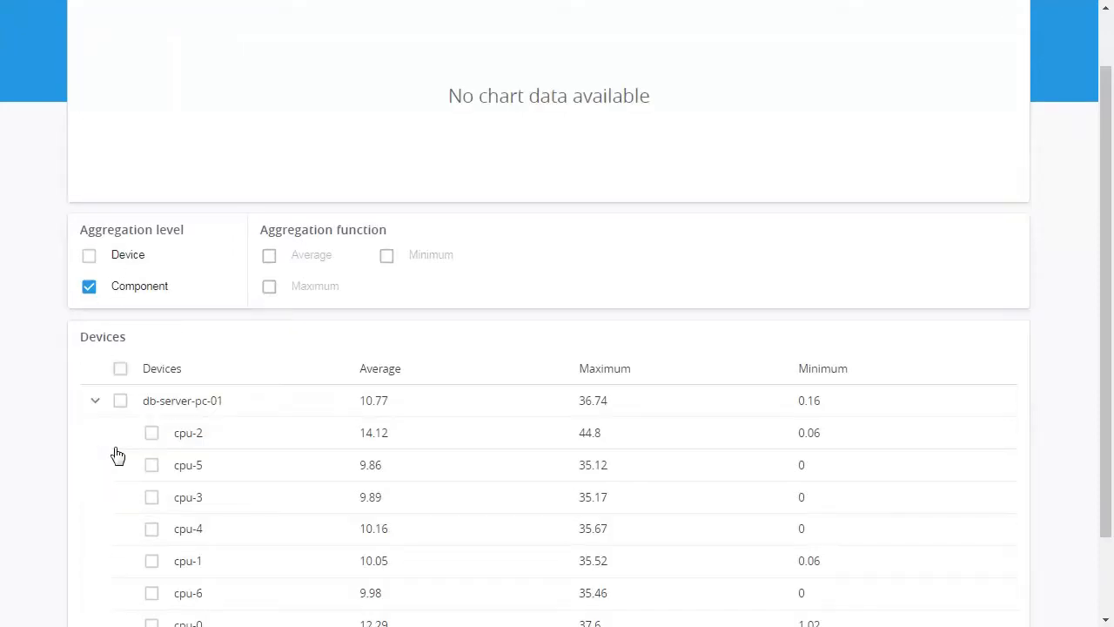
mouse_move(122, 414)
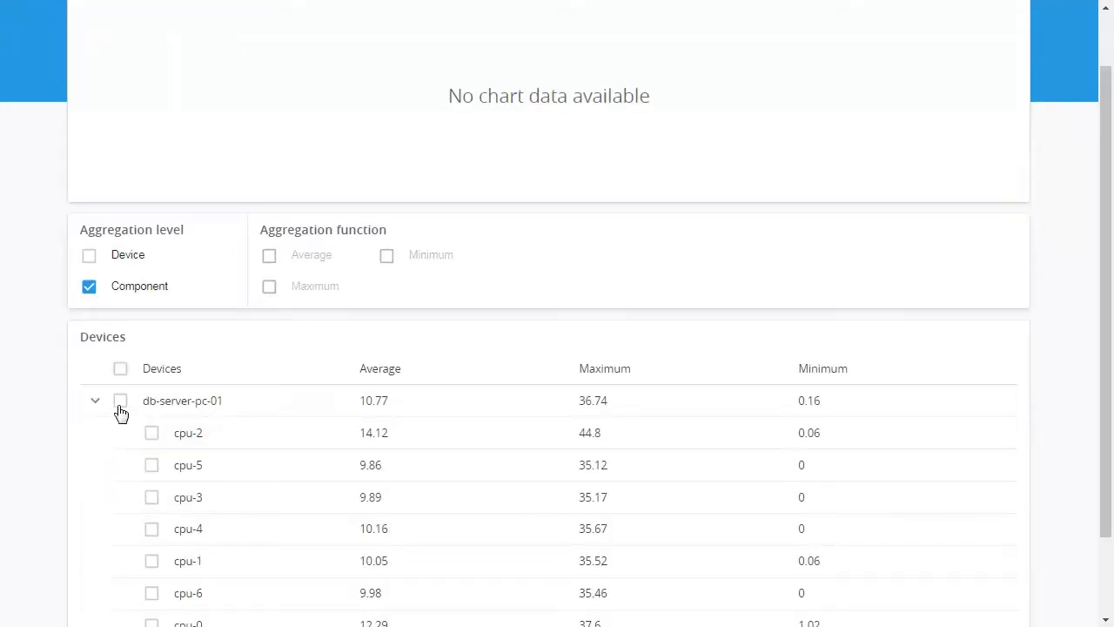
click(121, 369)
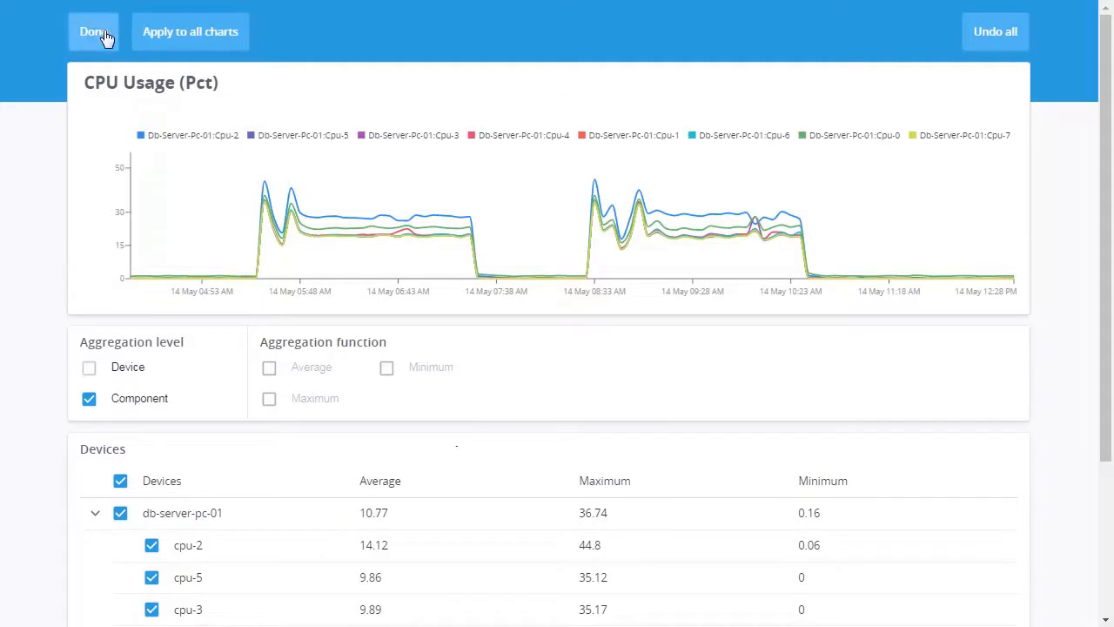
mouse_move(35, 9)
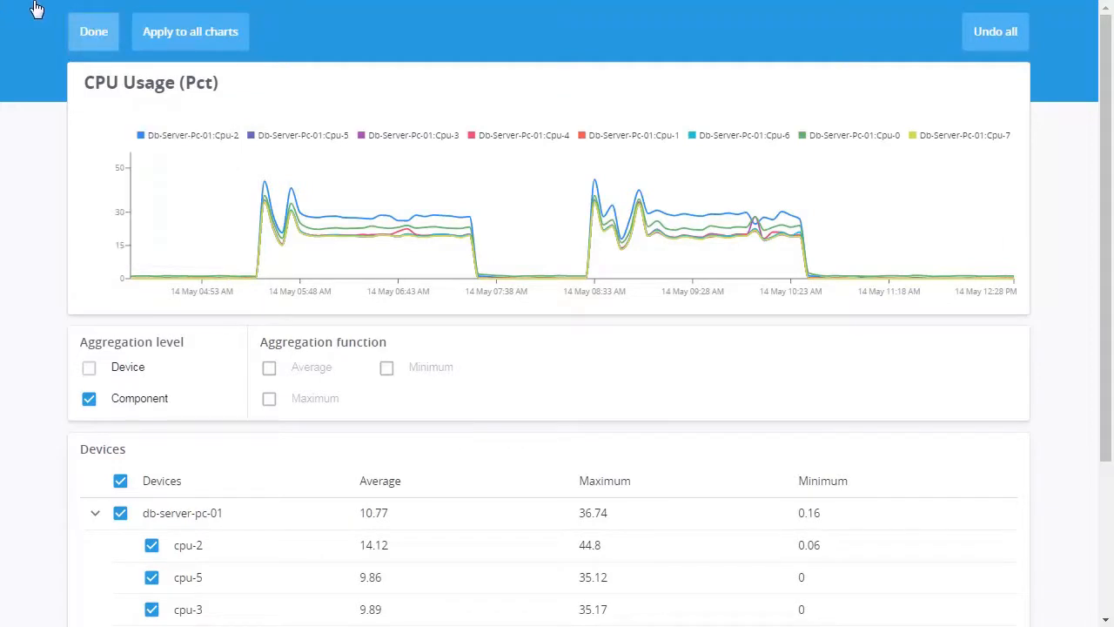
click(94, 31)
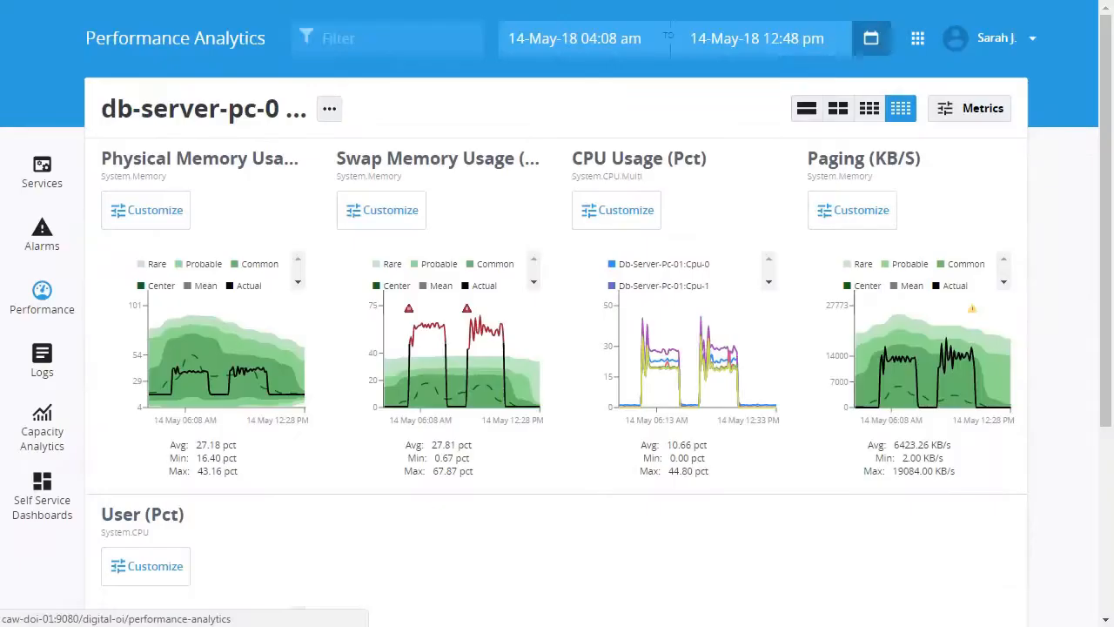